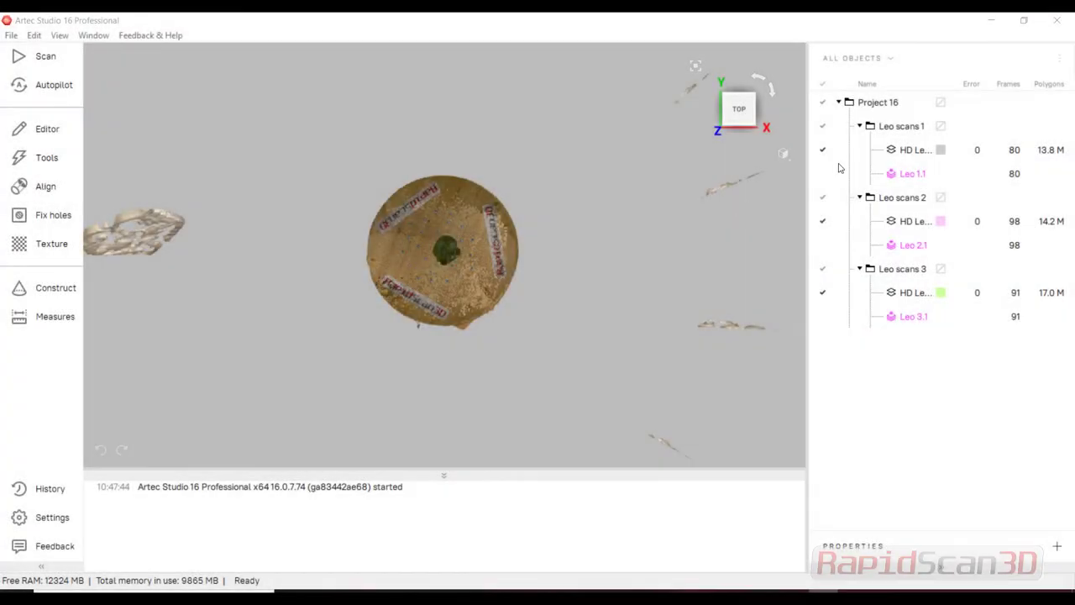
Erase the turntable base from Leo scans 1 and 2 using Eraser Base selection.
left_click(901, 125)
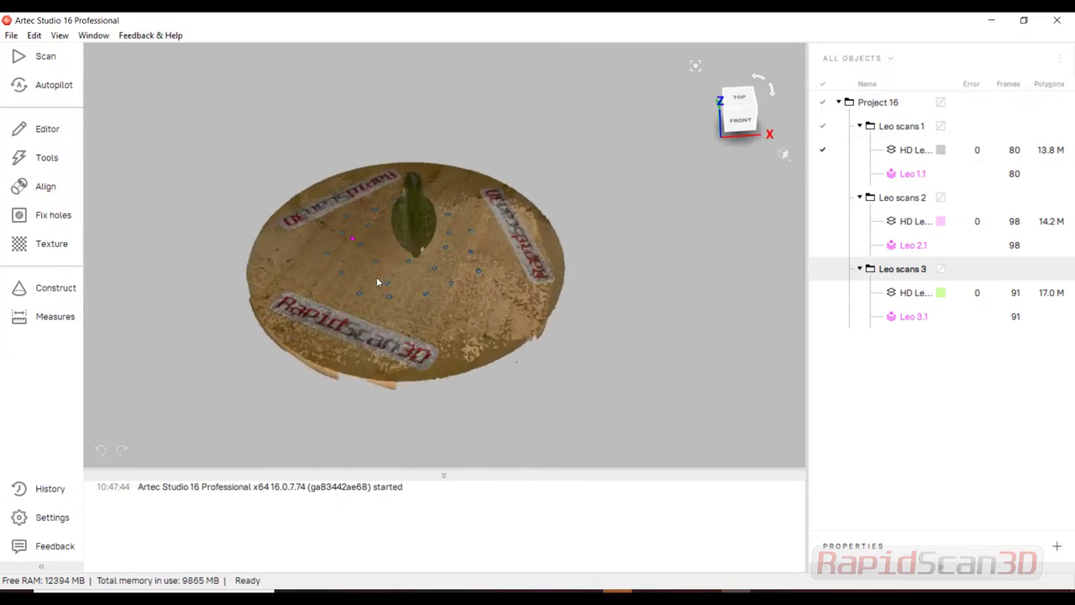
left_click(48, 129)
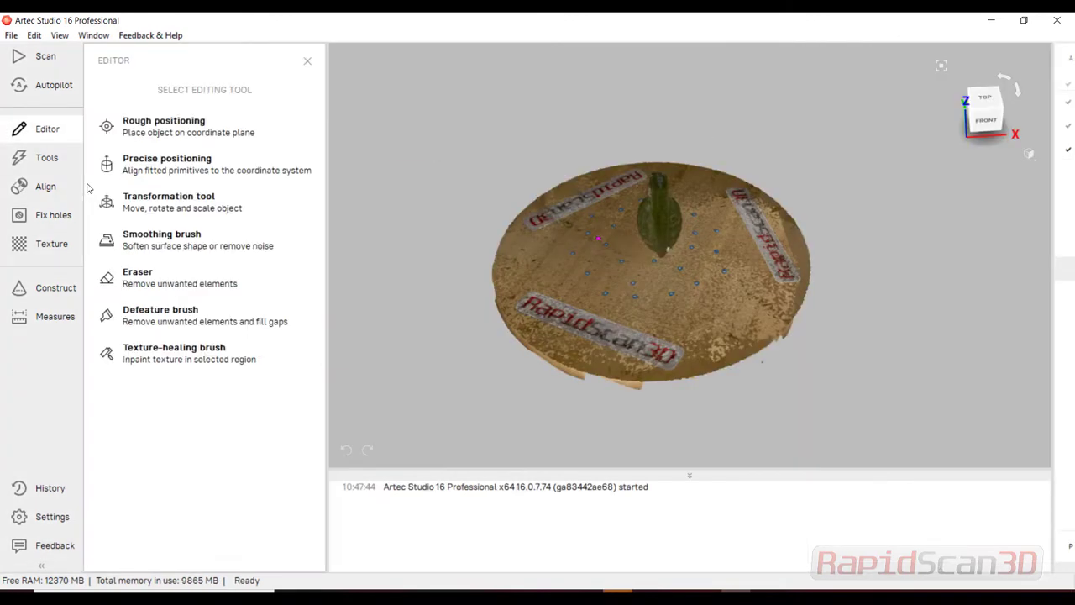
left_click(137, 277)
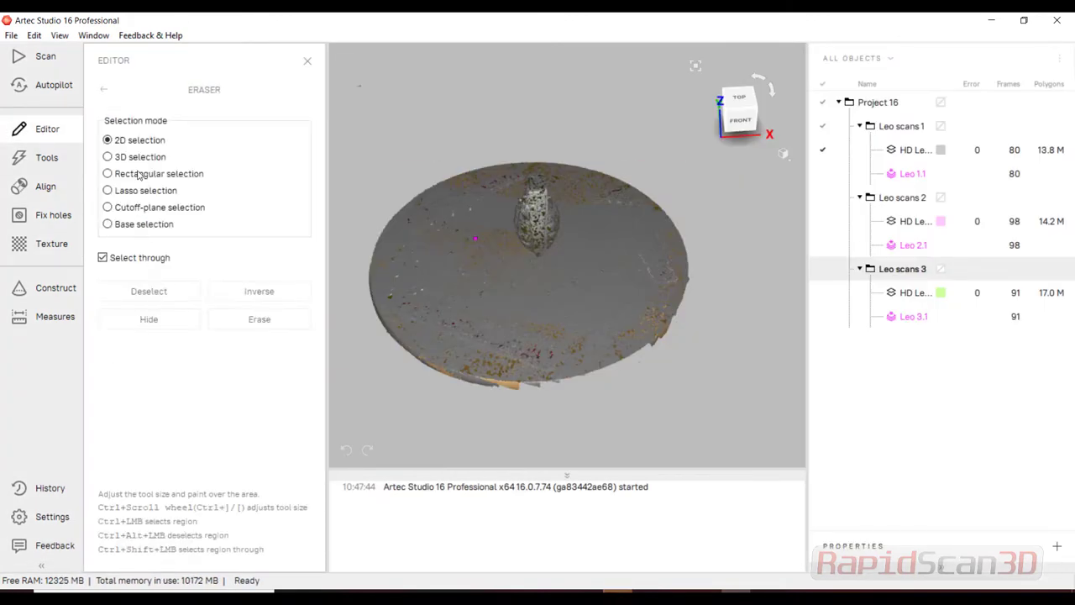
left_click(107, 224)
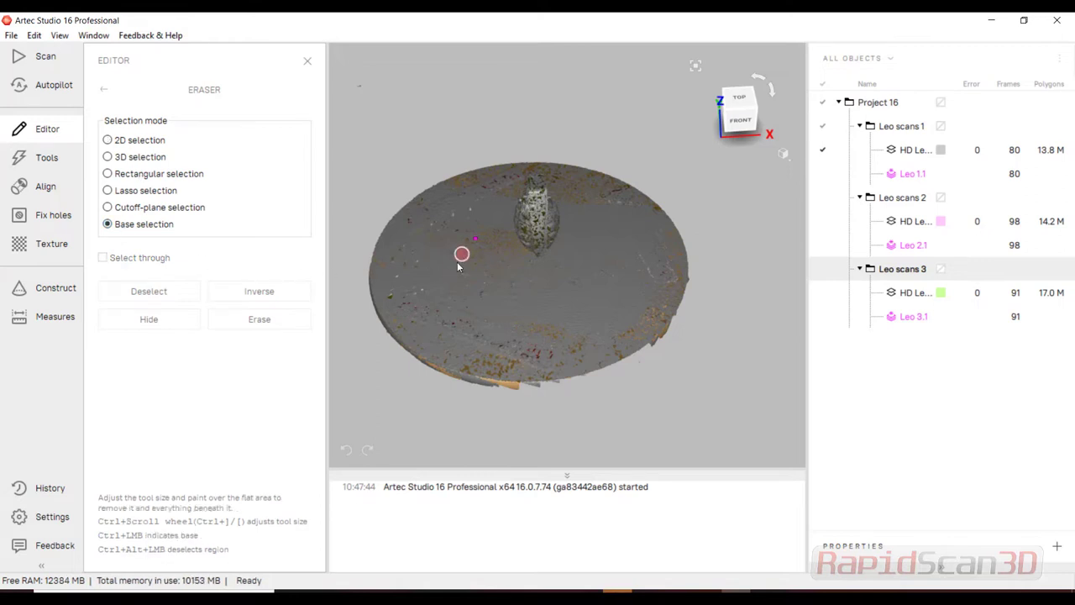
left_click_drag(461, 253, 597, 193)
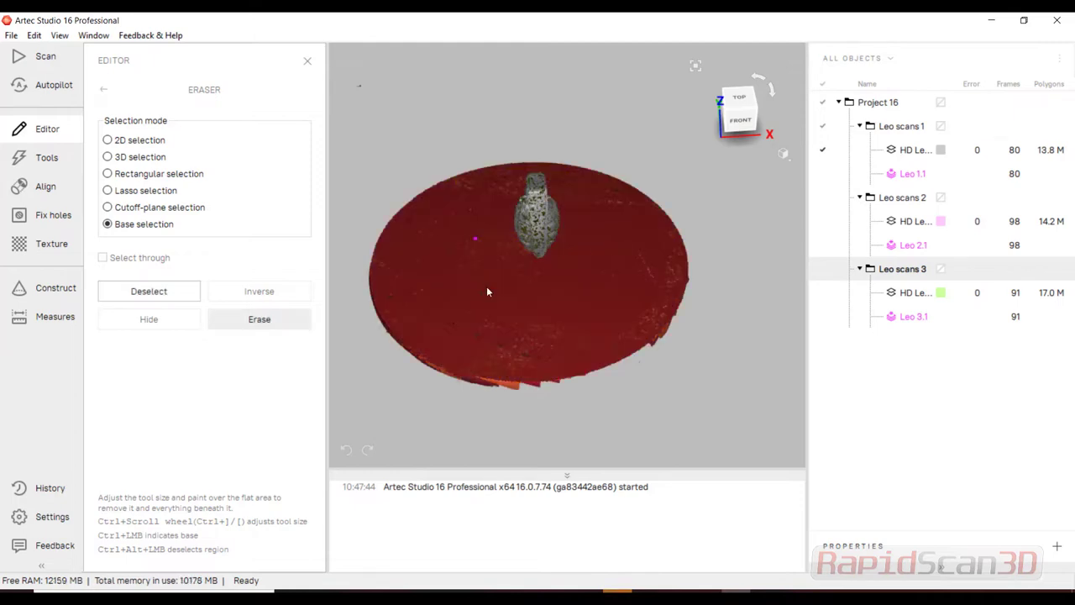
left_click(259, 318)
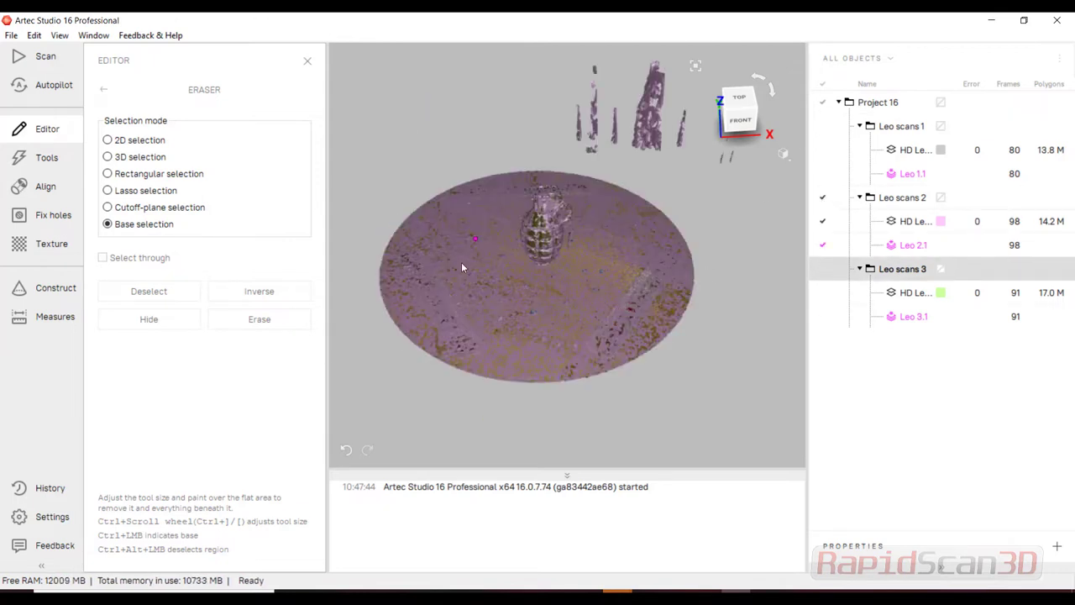
left_click_drag(462, 267, 626, 219)
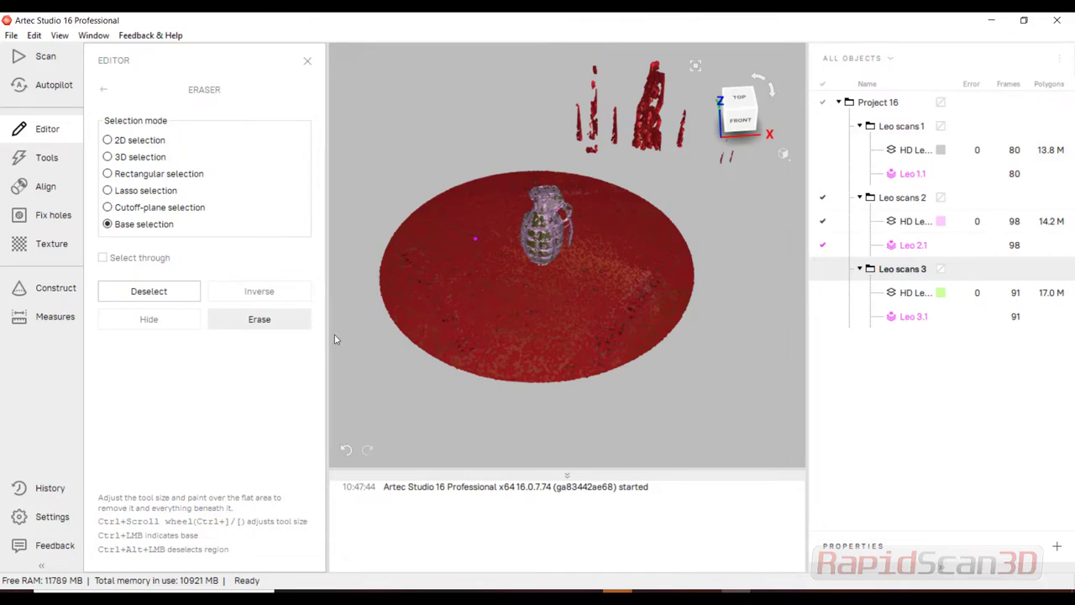
left_click(258, 319)
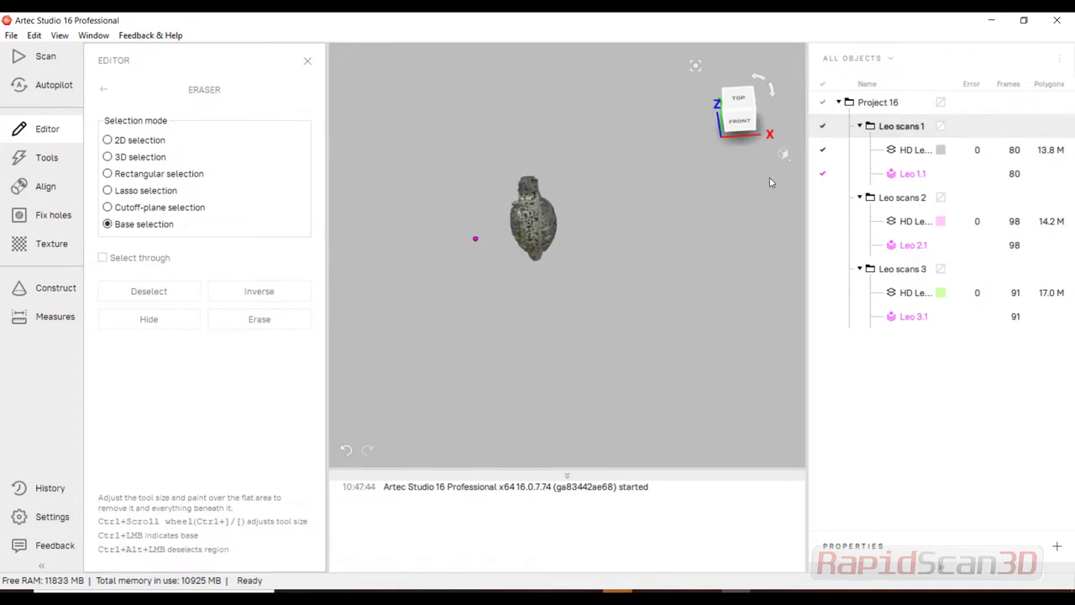
Erase the third Leo scan's base, then show scan 2 alongside scan 3.
right_click(901, 125)
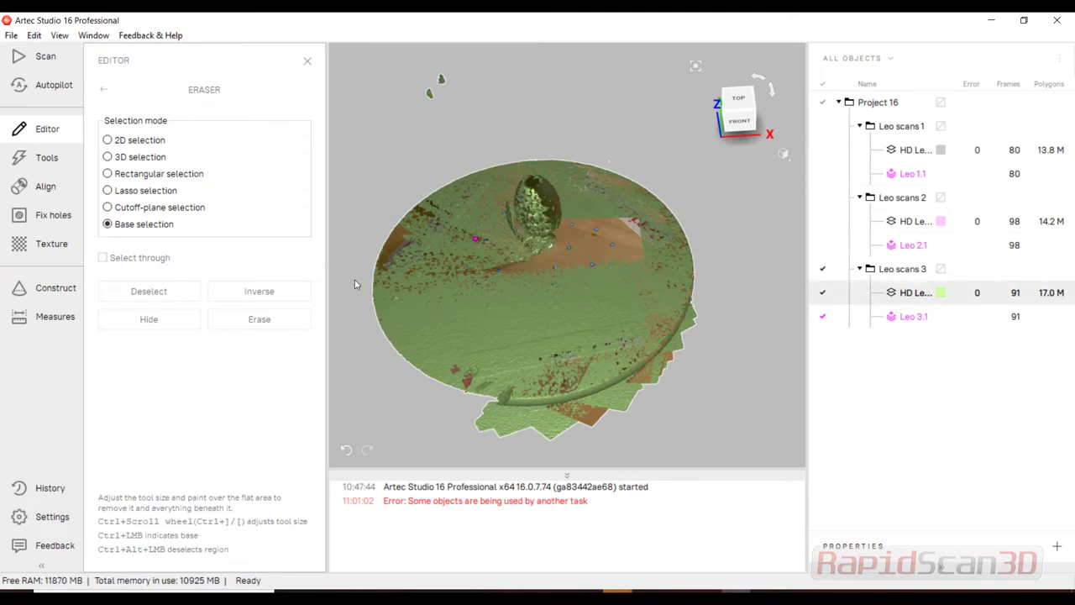
mouse_move(447, 256)
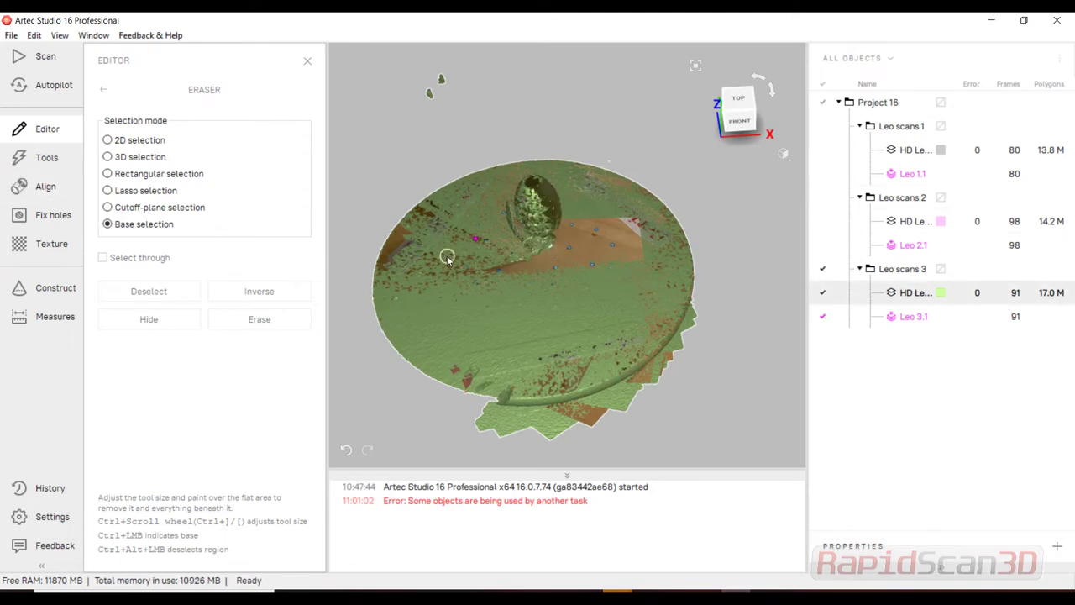
left_click_drag(447, 258, 611, 212)
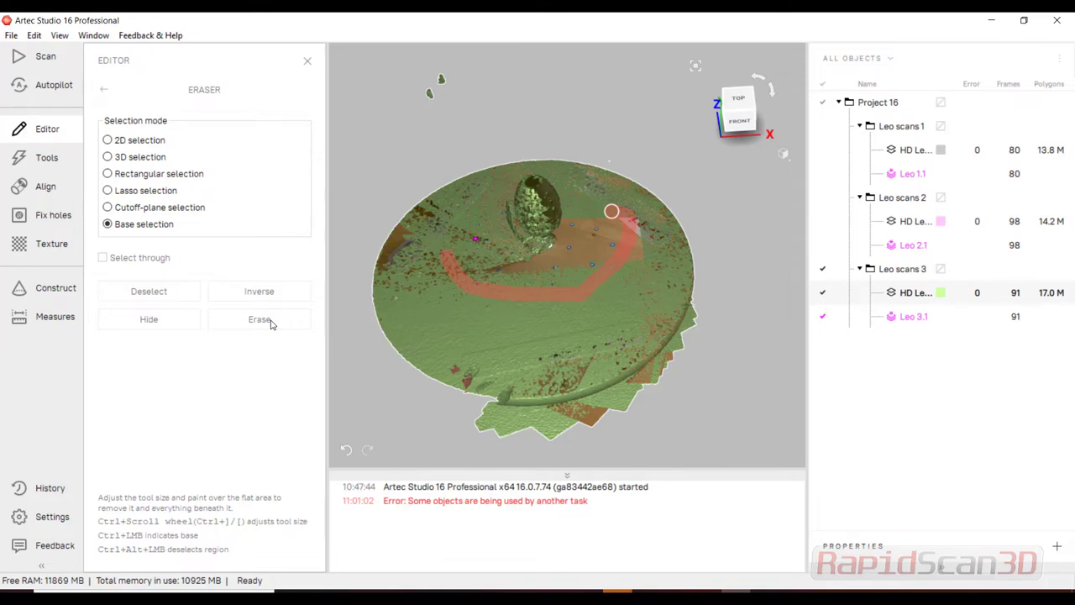
left_click(259, 318)
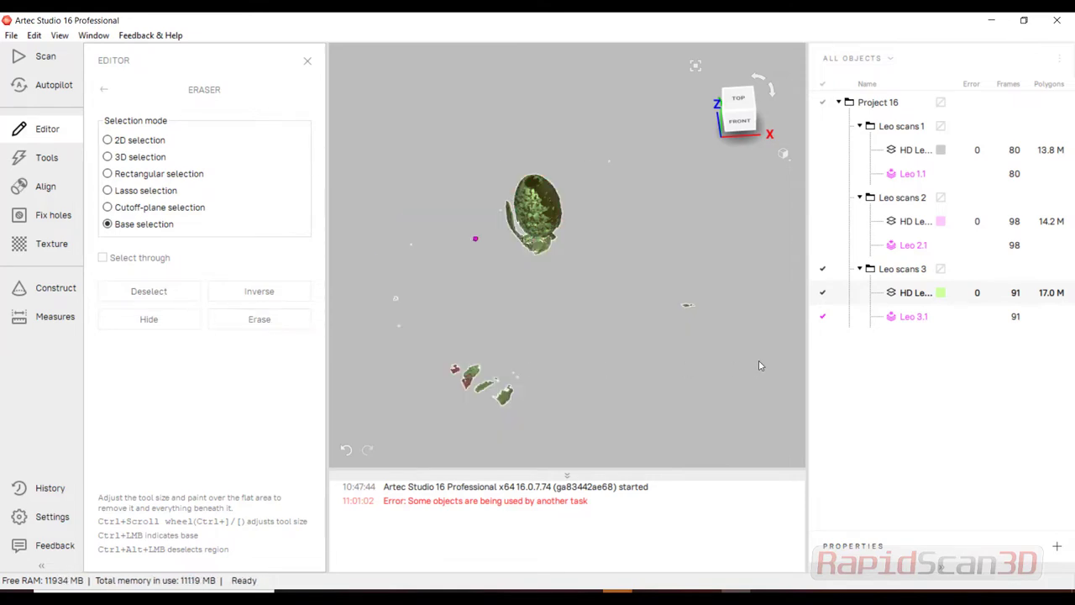
left_click(108, 140)
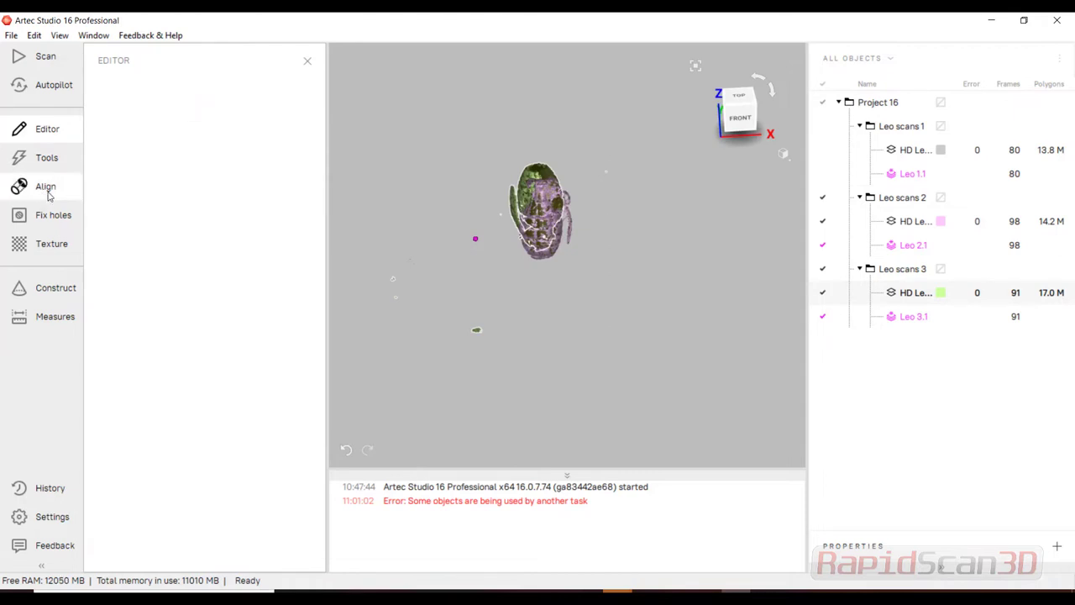
Align Leo scans 2 and 3 by matched points in Scan color view, and apply.
left_click(45, 186)
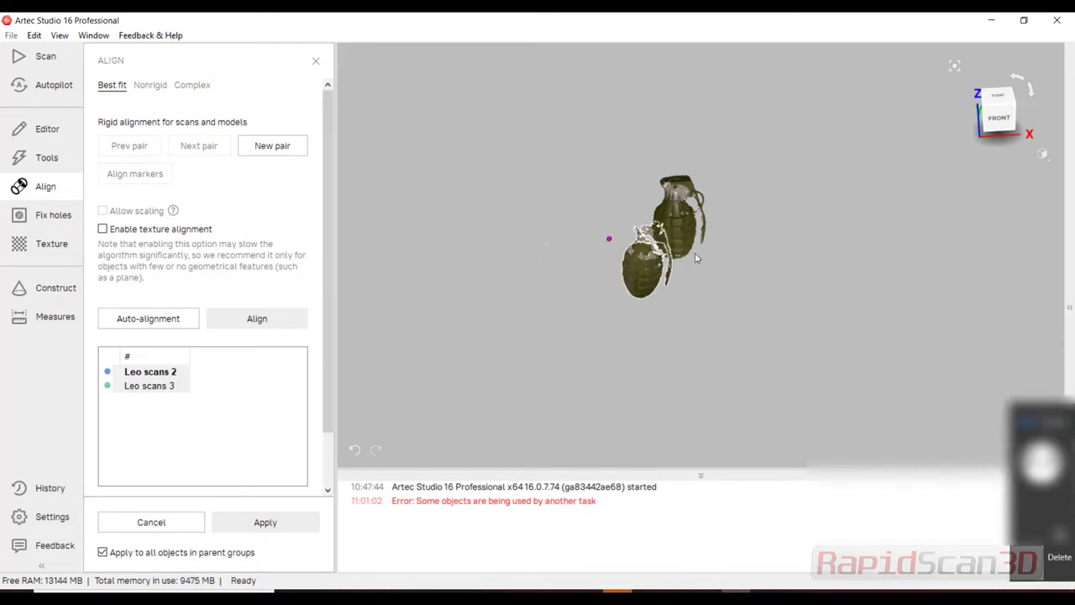
left_click(148, 319)
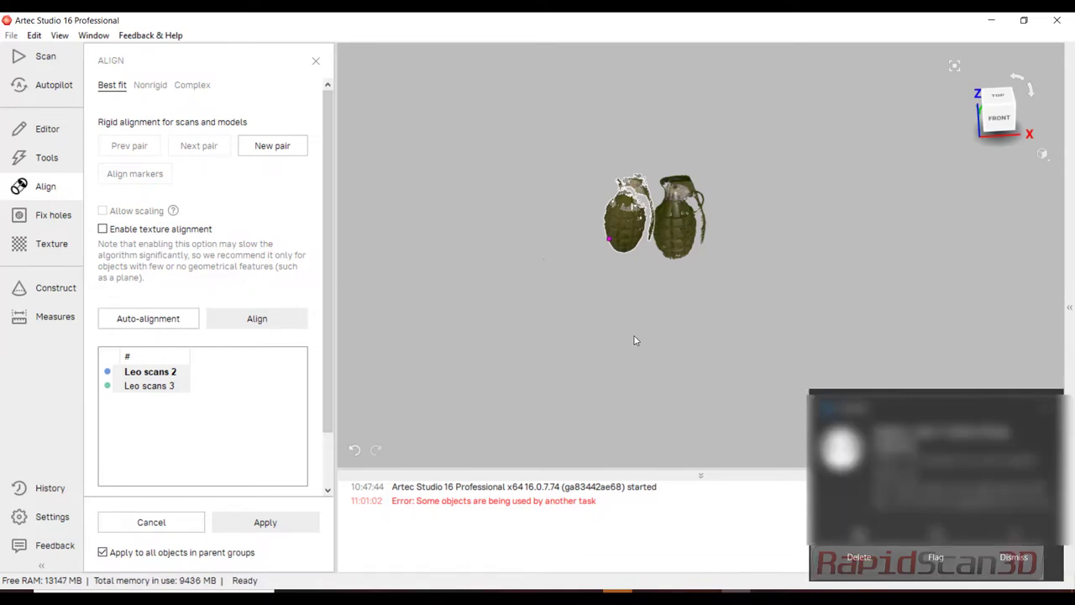
mouse_move(644, 191)
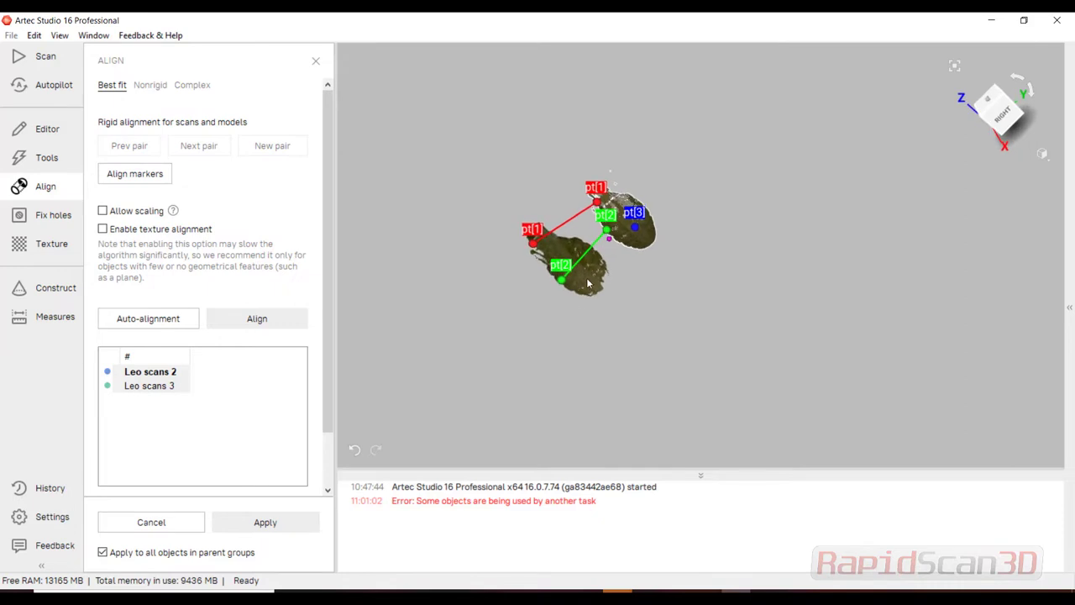
left_click(1041, 153)
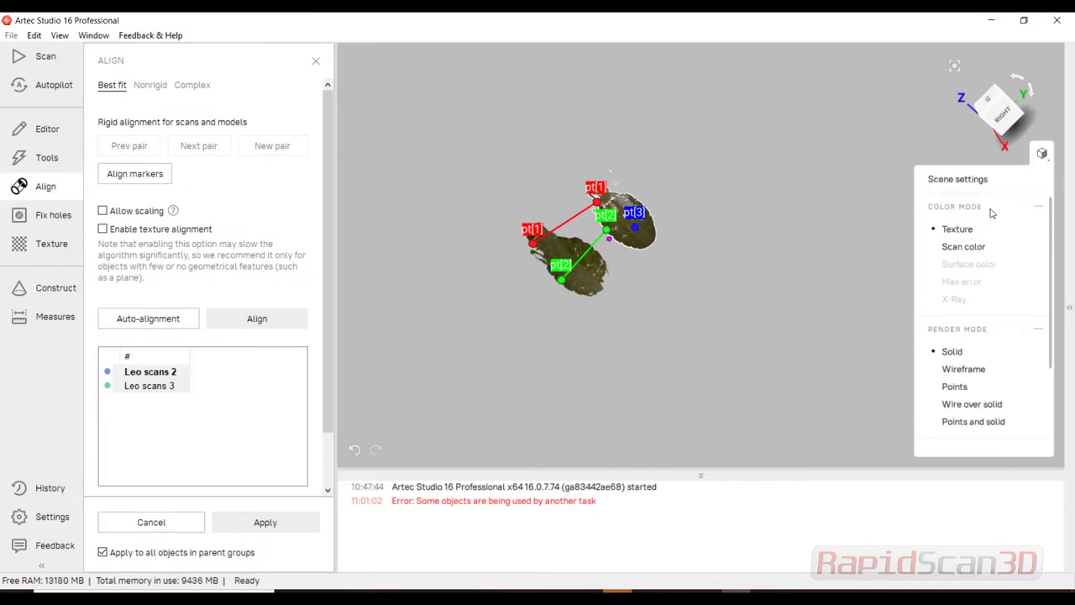
left_click(963, 246)
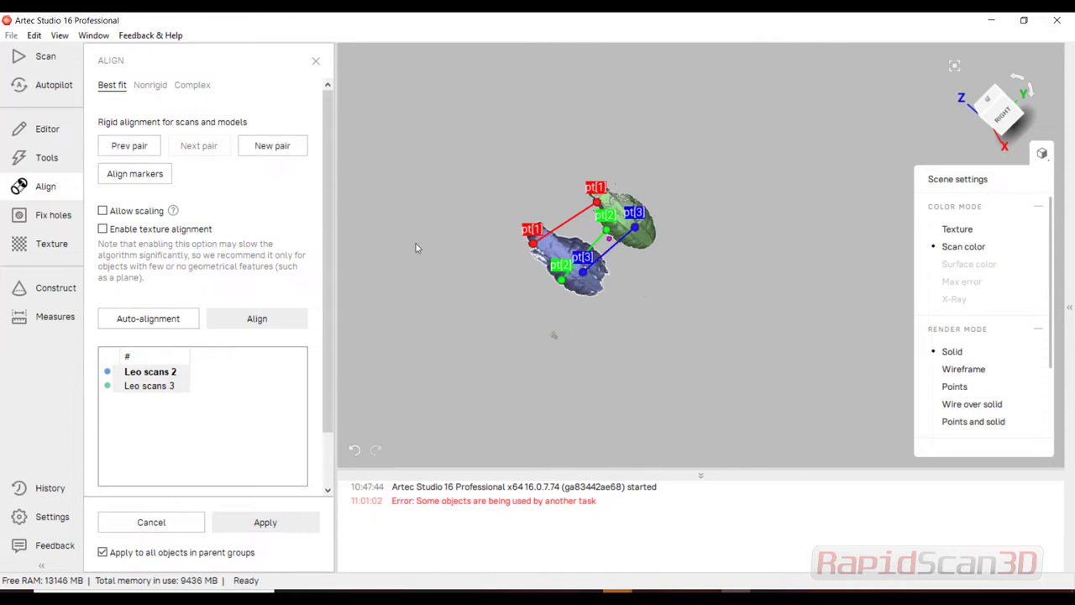
left_click(135, 173)
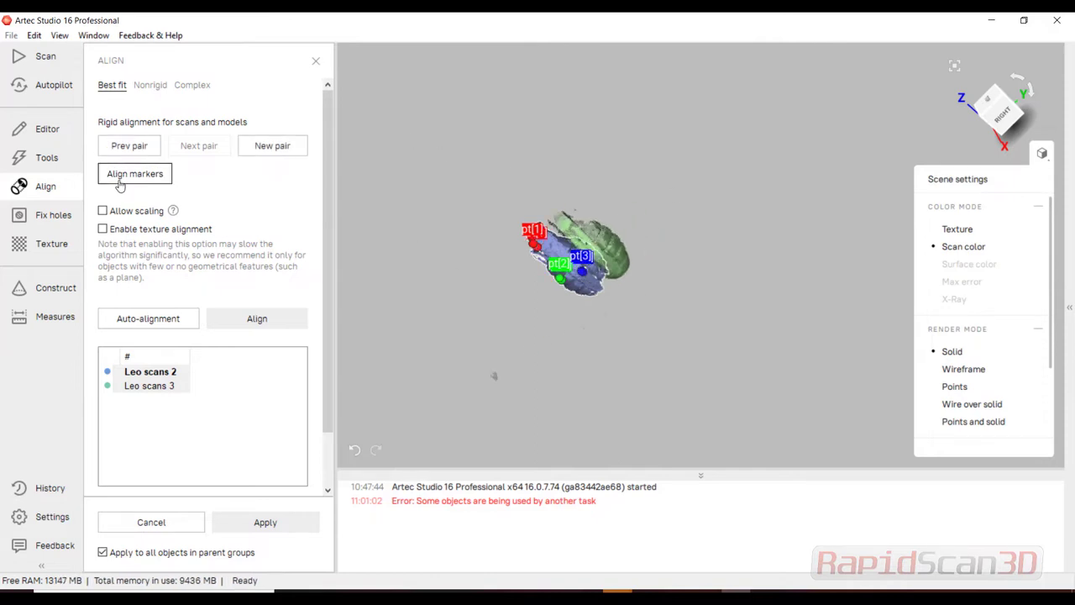
left_click(256, 318)
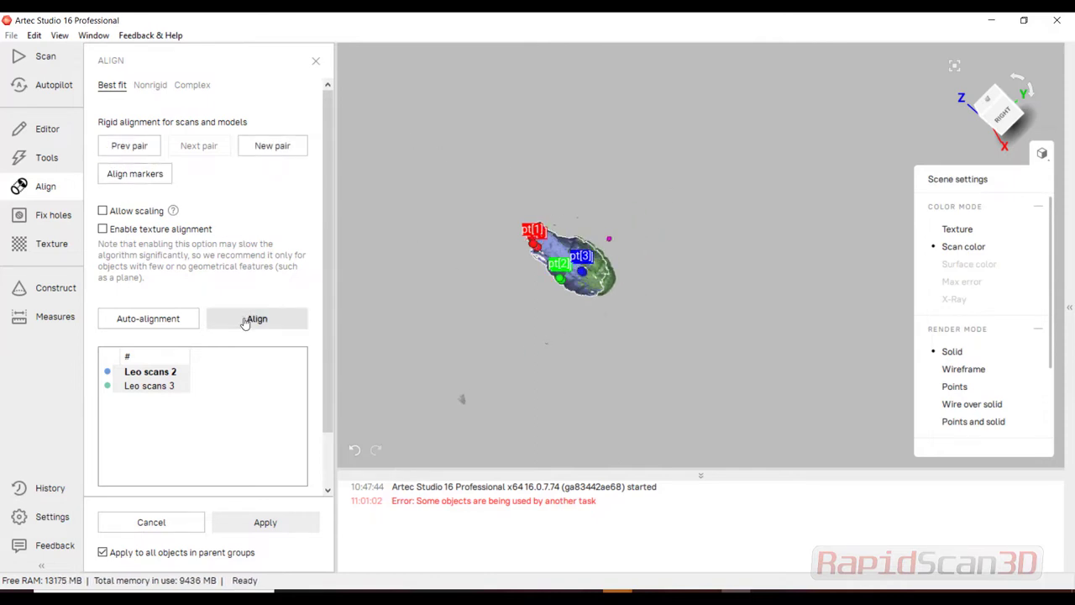
left_click(257, 319)
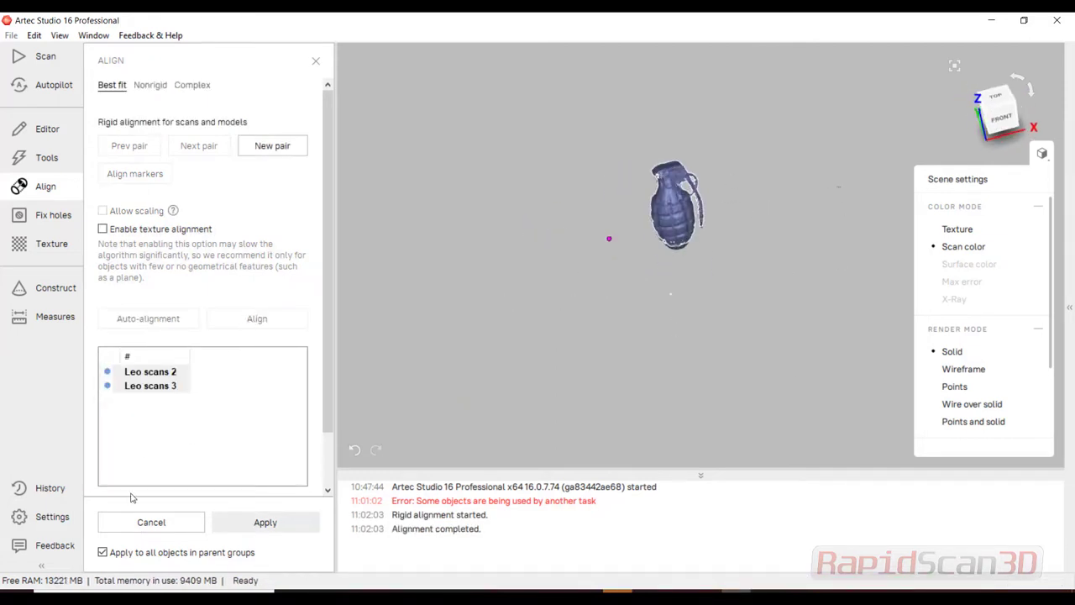
left_click(264, 522)
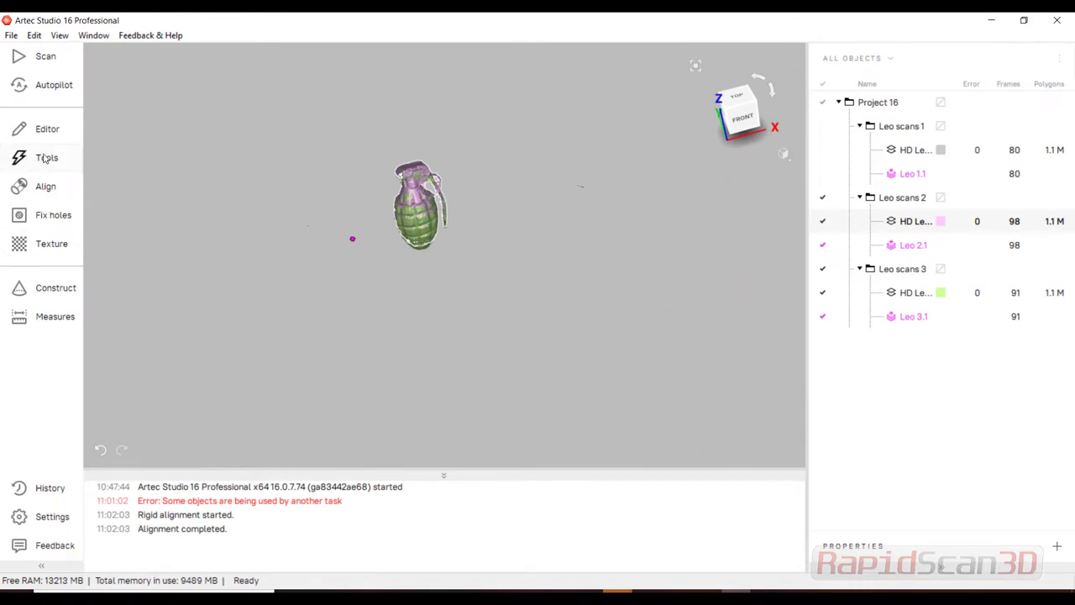
Run global registration on the Leo scans with Features set to Geometry.
left_click(46, 157)
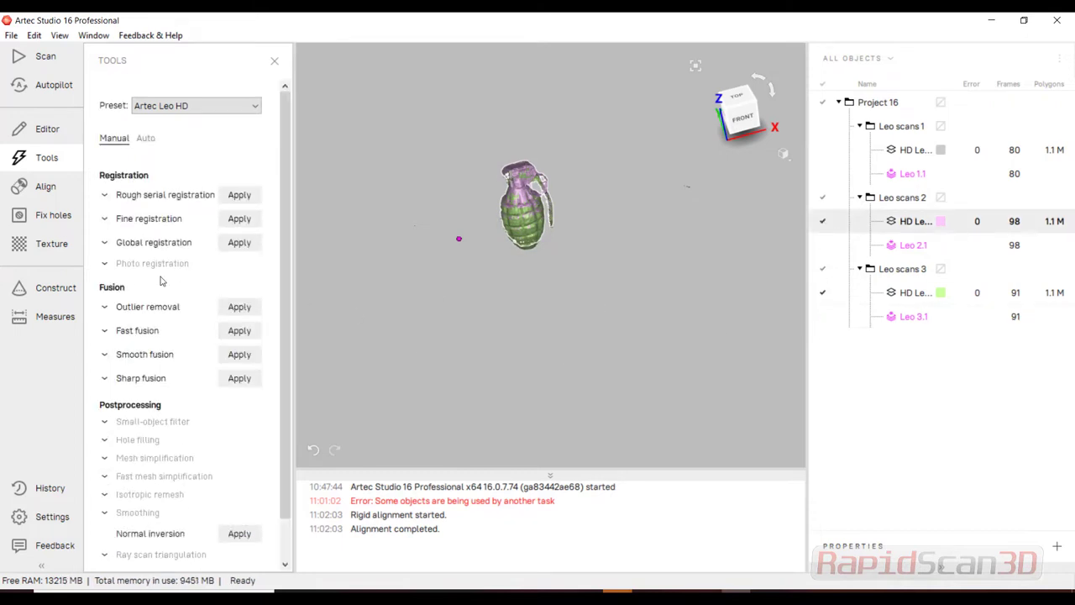
mouse_move(155, 262)
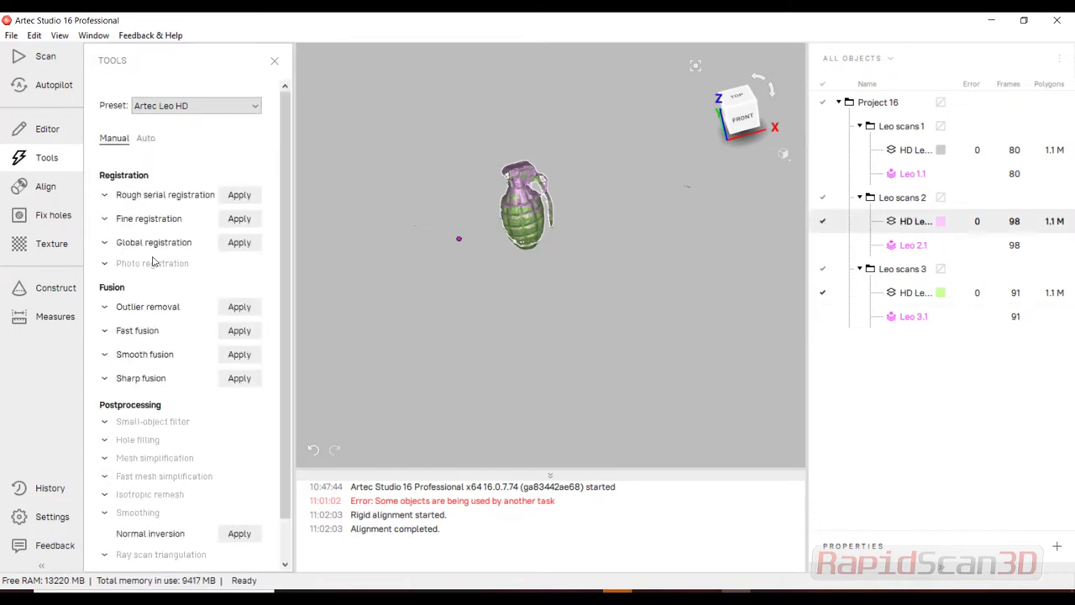
left_click(153, 242)
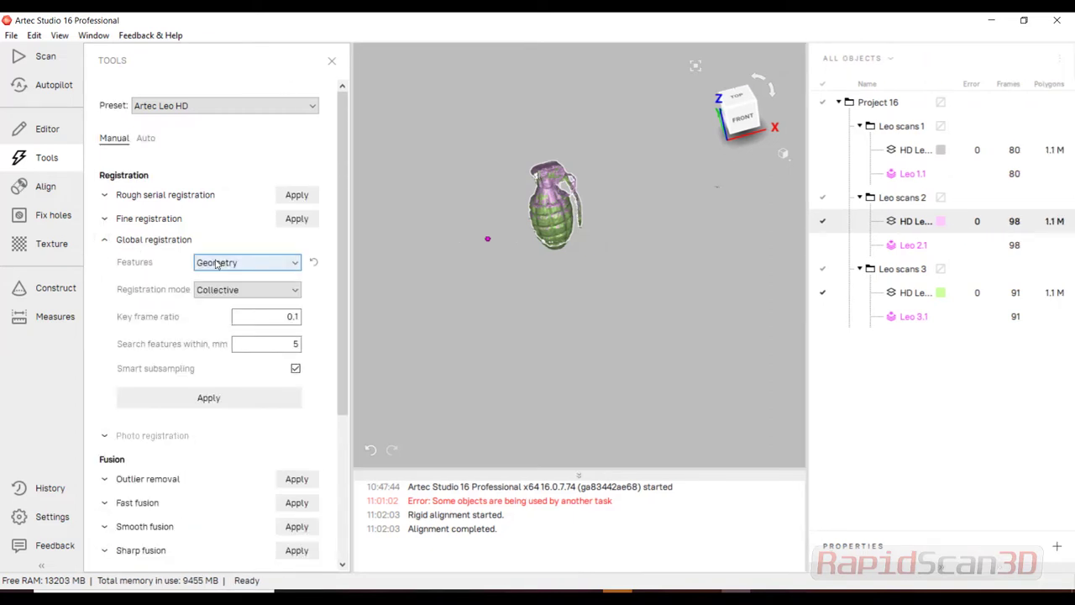
left_click(246, 262)
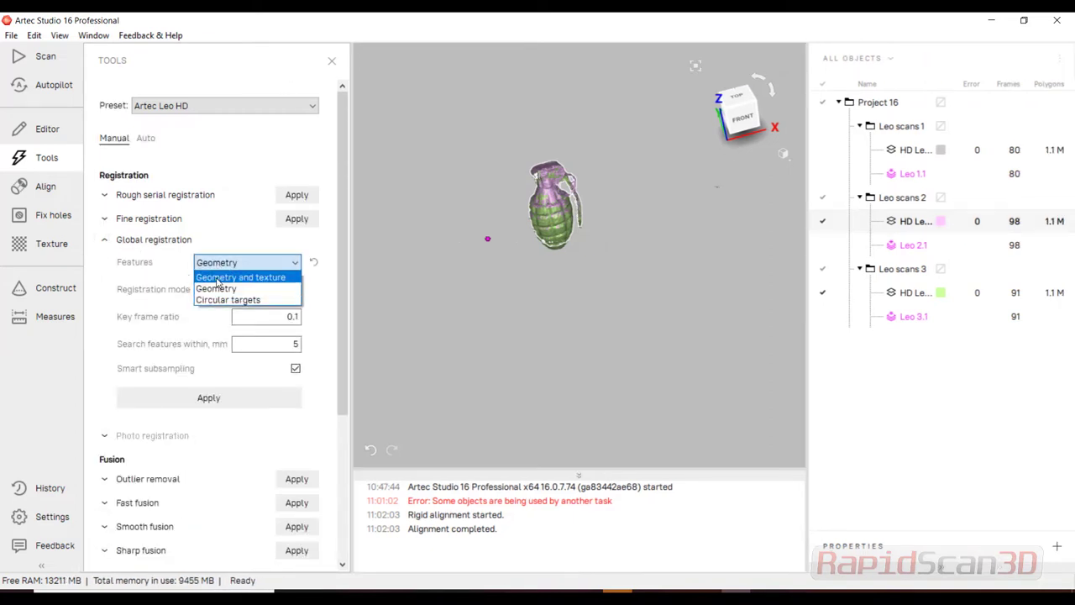
left_click(215, 288)
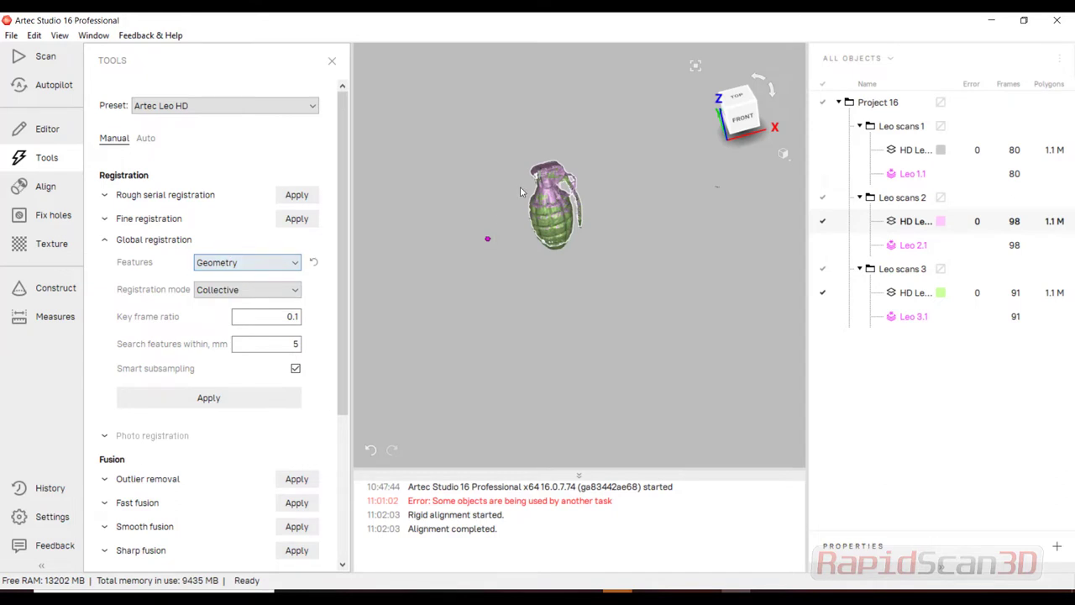
left_click(209, 398)
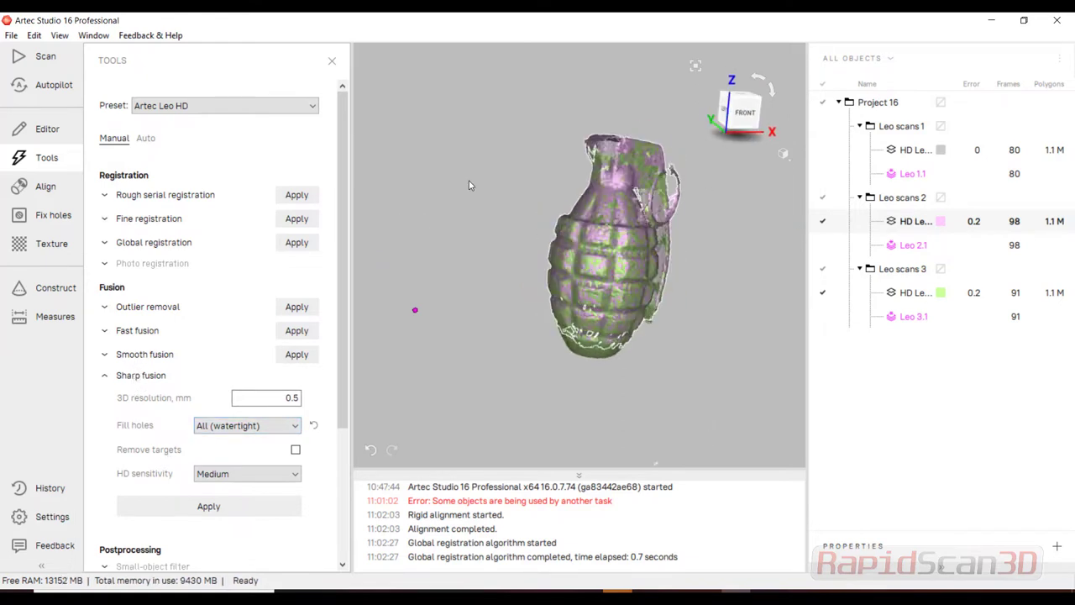
Sharp-fuse the Leo scans, filling holes under 5 mm radius at High HD sensitivity.
left_click(246, 425)
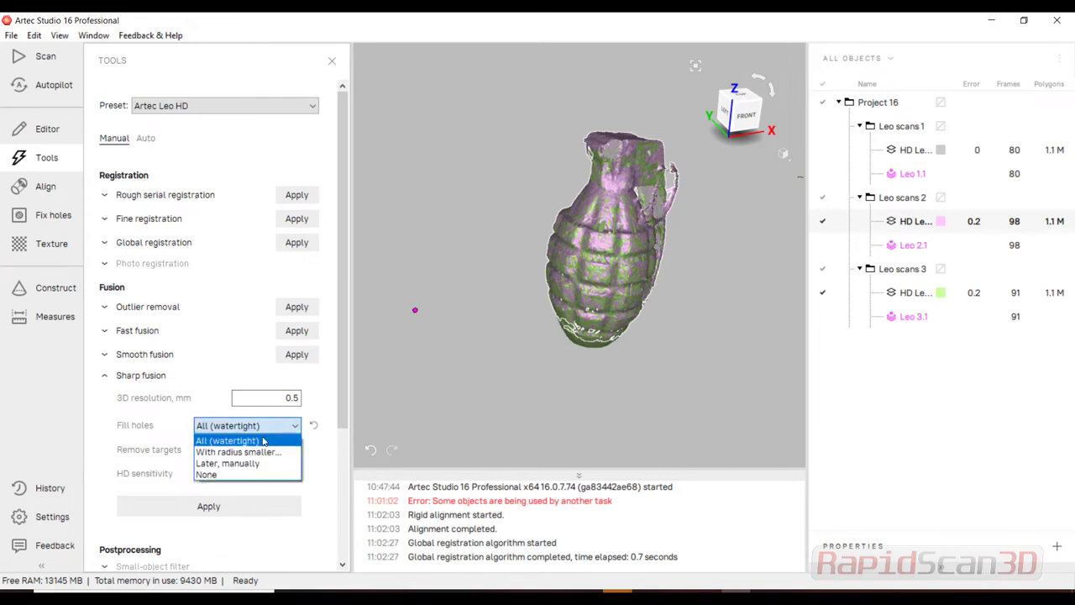
left_click(239, 452)
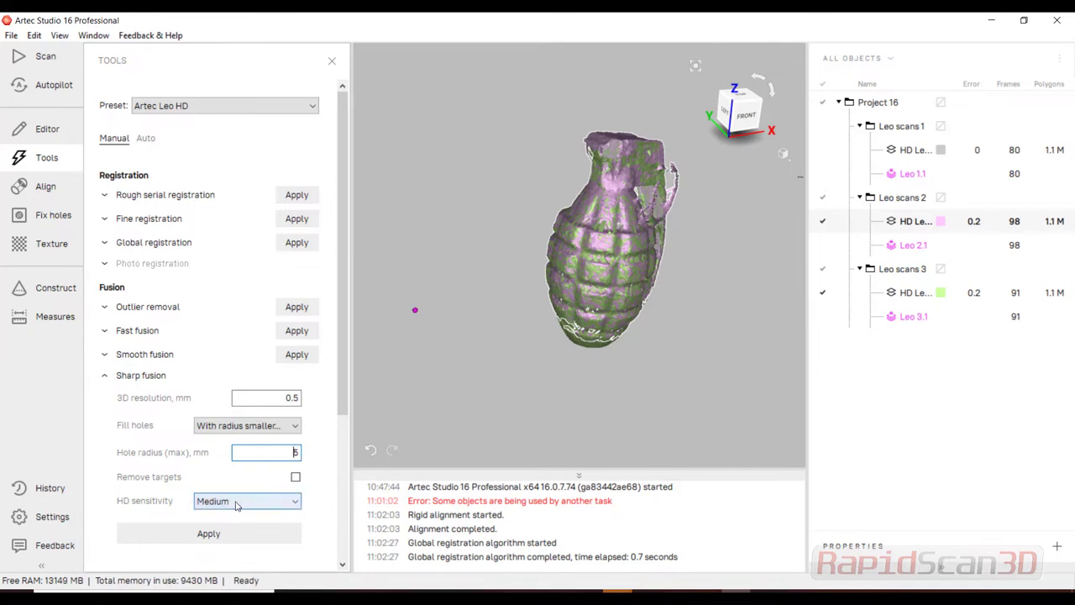
left_click(247, 500)
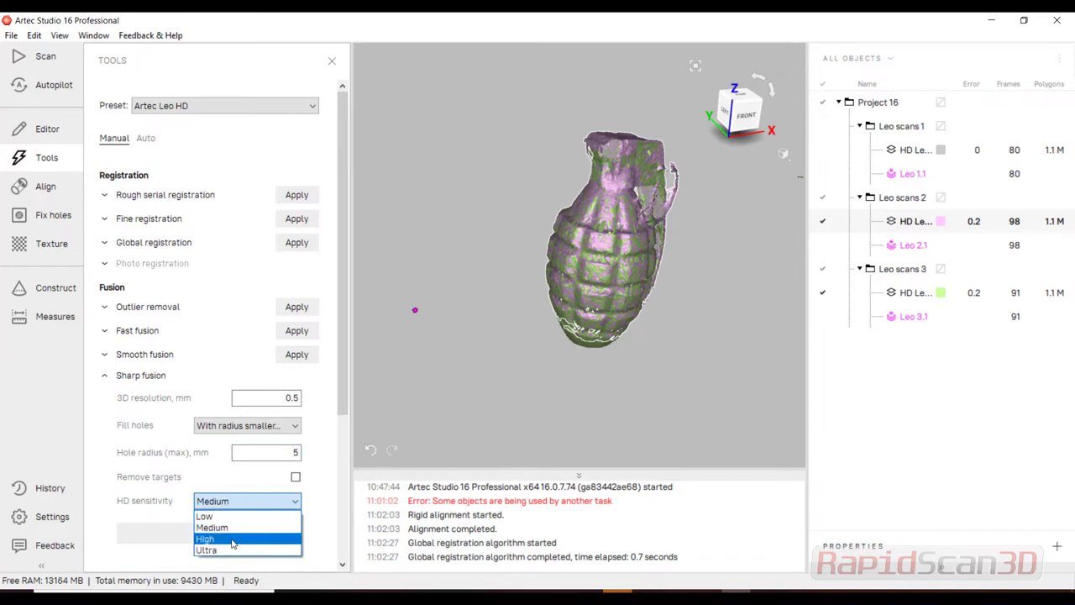
left_click(205, 538)
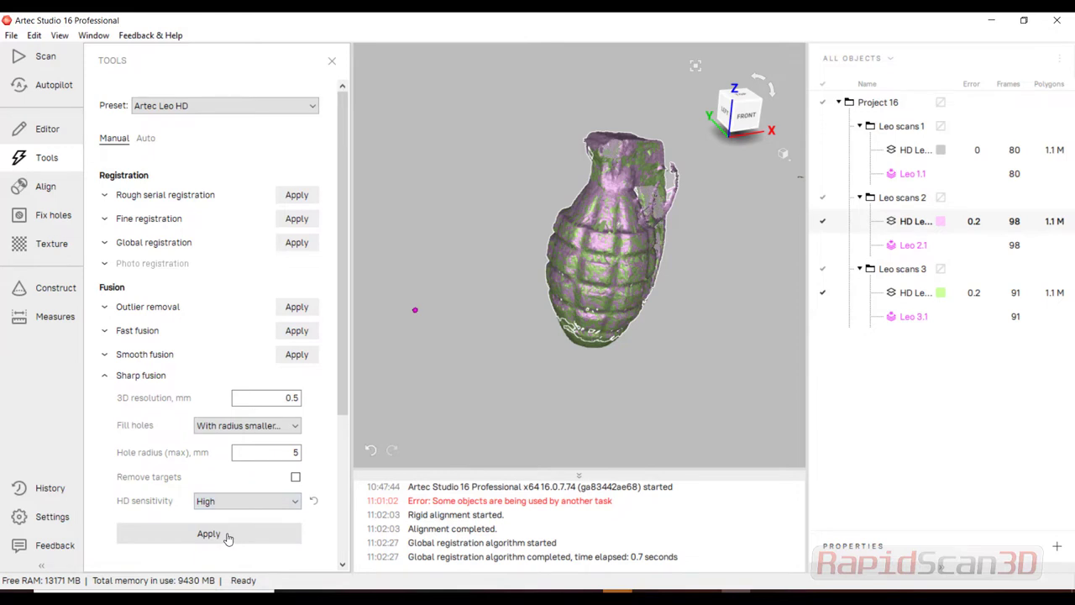
left_click(208, 533)
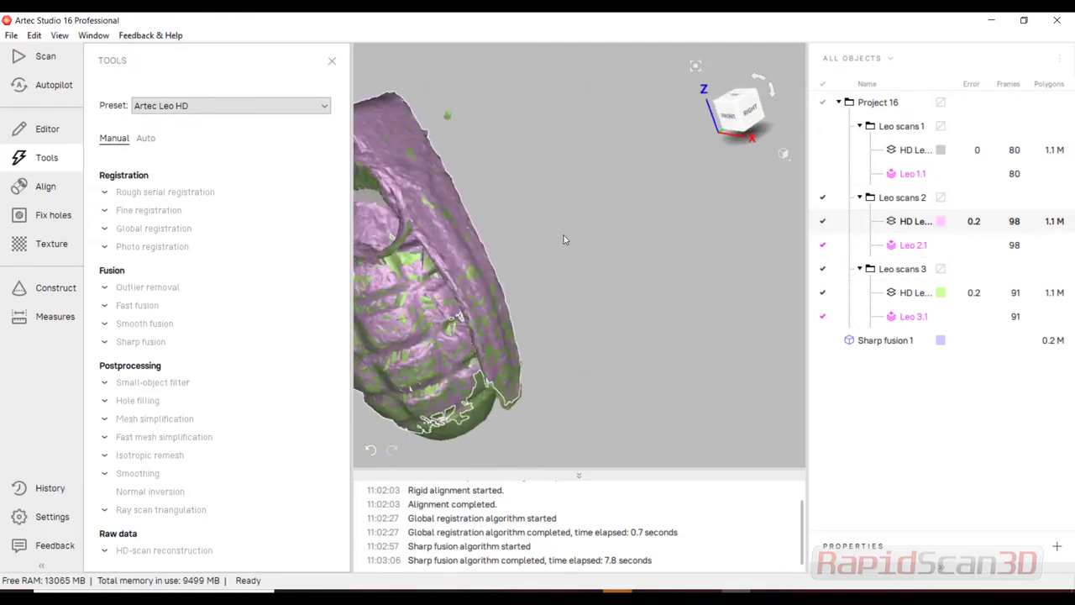
Orbit the view around the fused grenade mesh.
left_click_drag(562, 239, 723, 401)
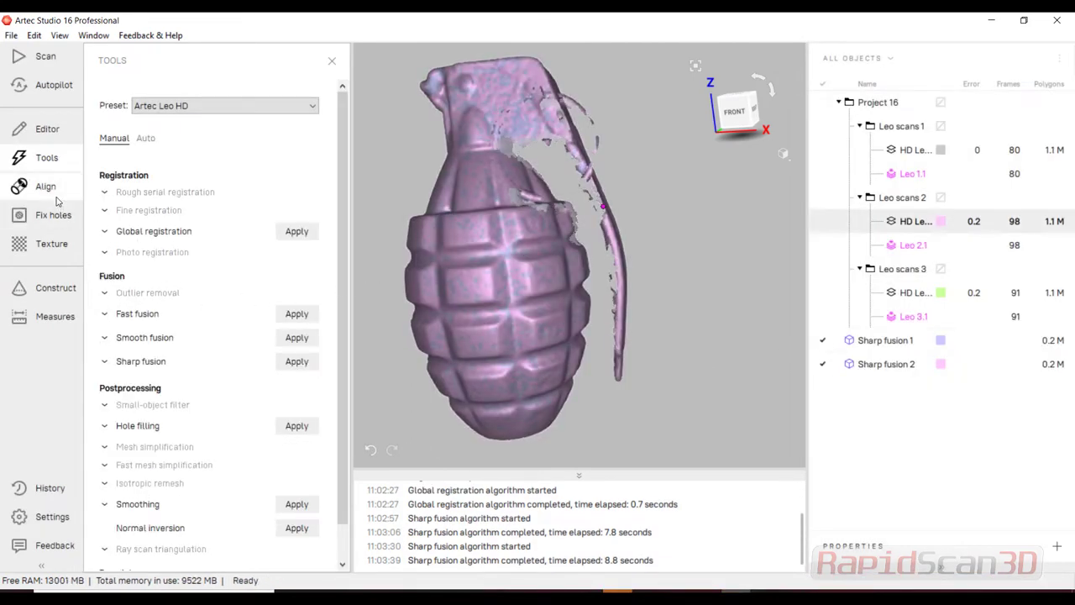
Exit alignment without saving and show the Leo 2 and 3 scans in the viewport.
left_click(45, 185)
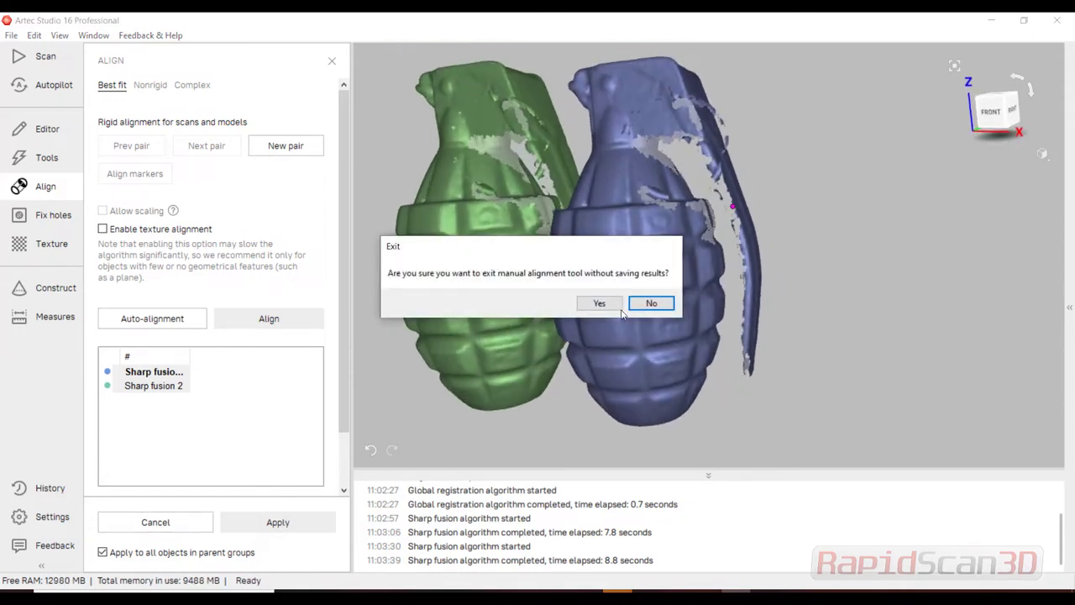
left_click(599, 303)
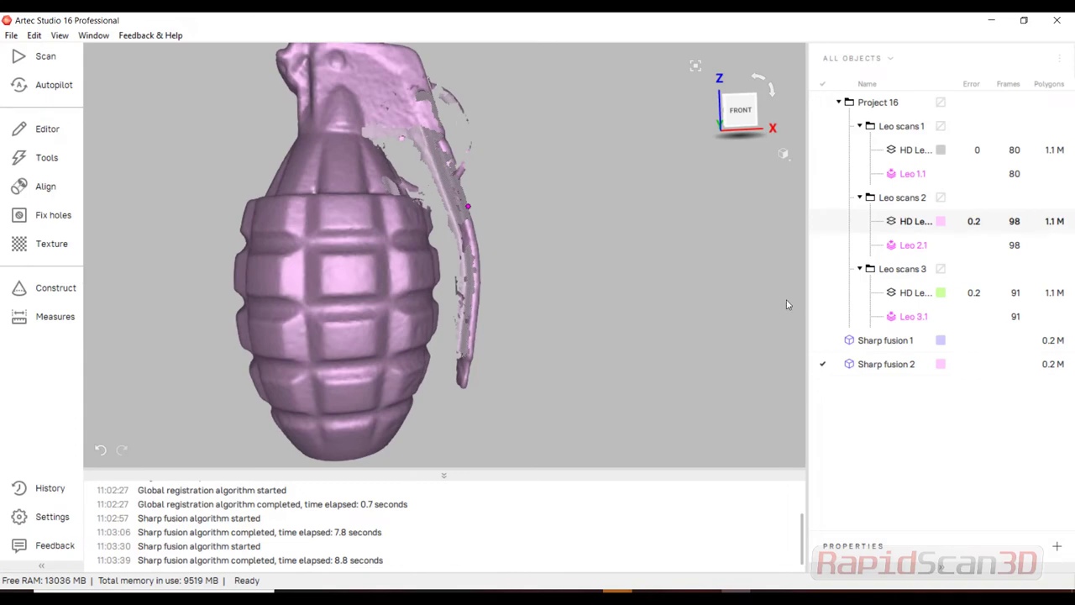
left_click(823, 221)
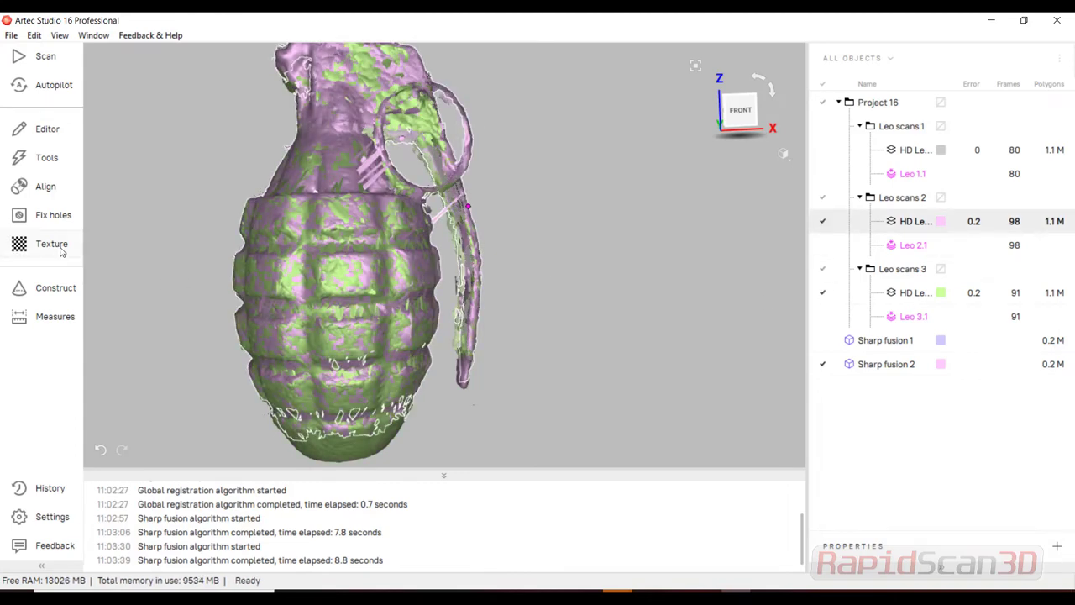
Texture Sharp fusion 2 from HD Leo 2.1 and 3.1 as a 4096x4096 preview.
left_click(52, 244)
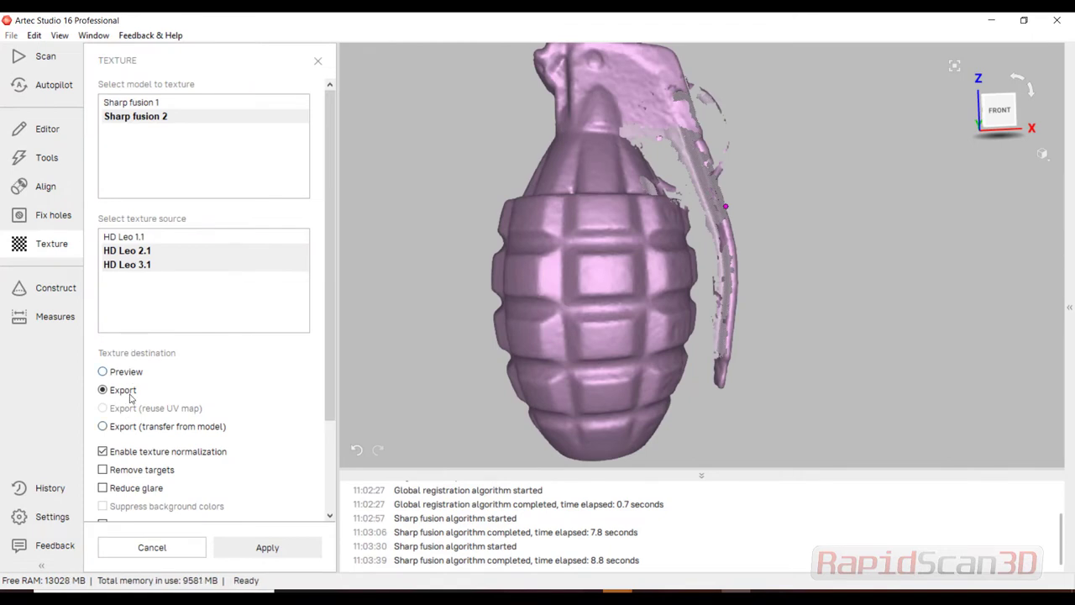
left_click(102, 372)
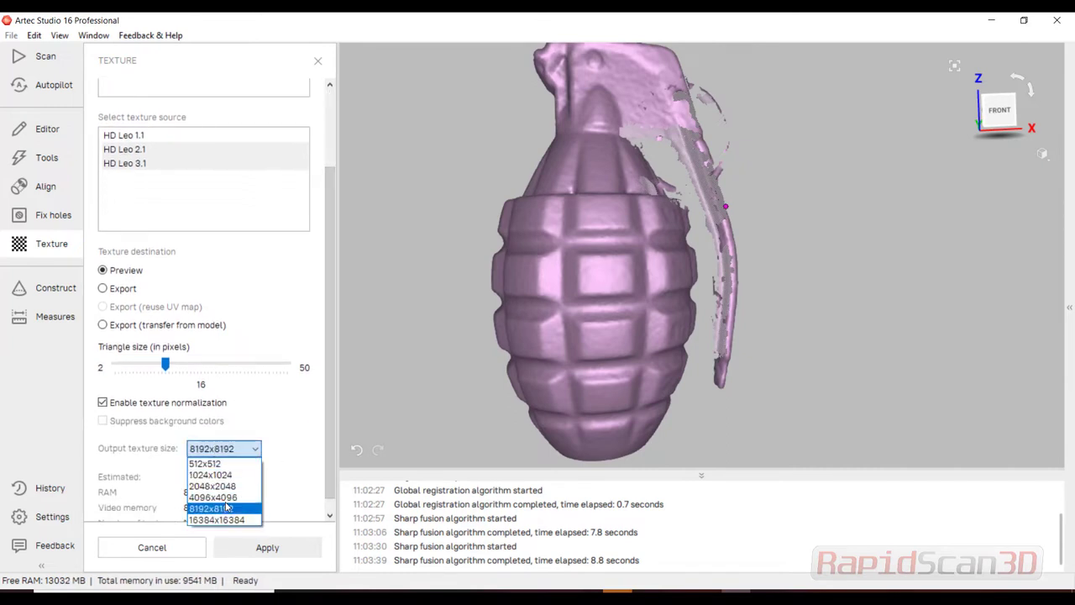
left_click(212, 496)
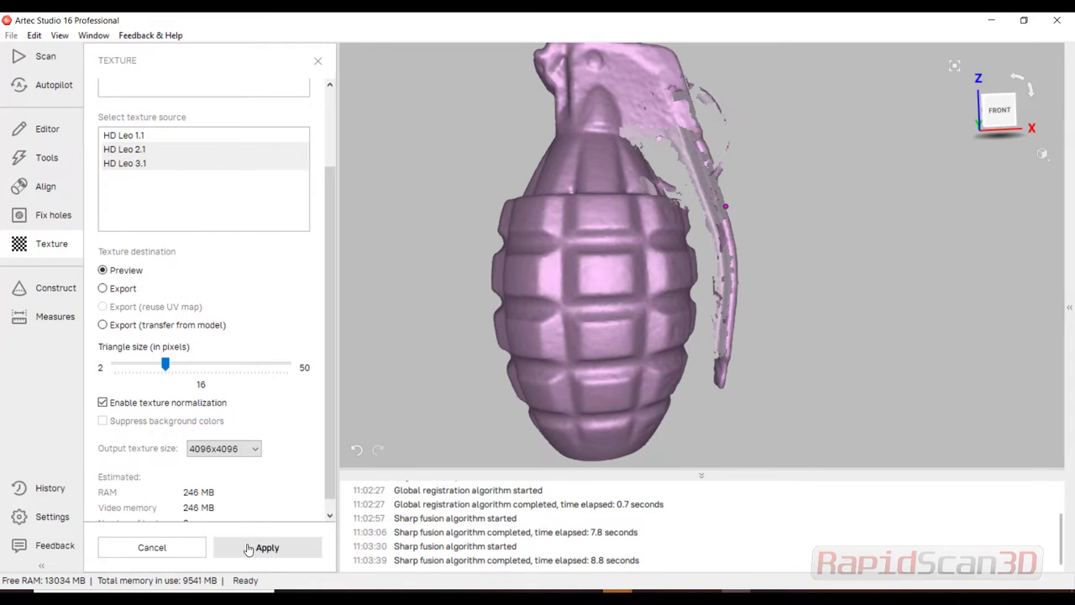
left_click(267, 546)
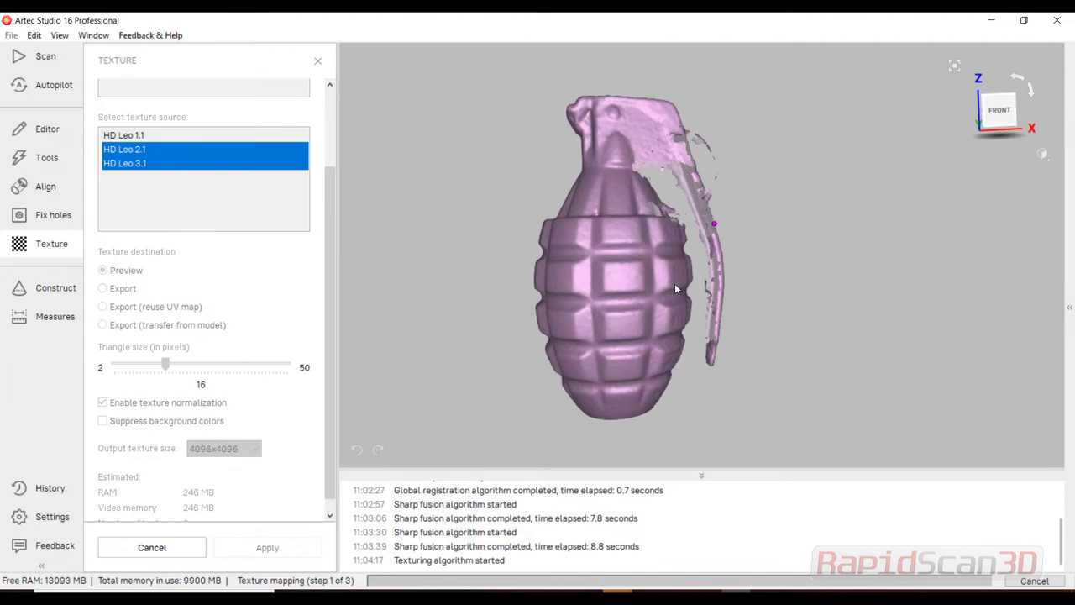
mouse_move(426, 519)
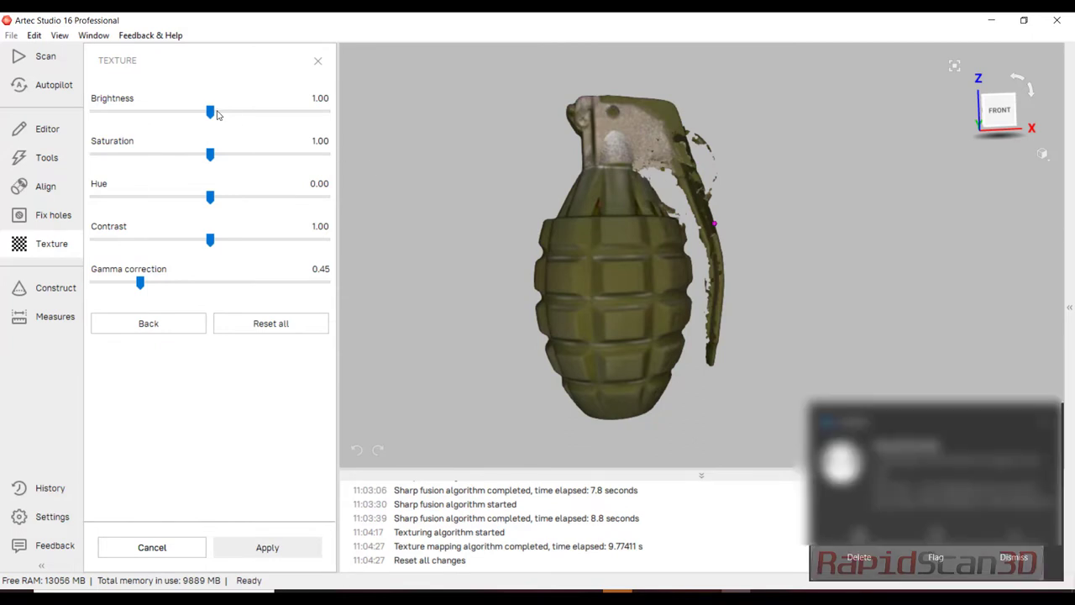
Raise the texture brightness to 1.38 and apply it to the model.
left_click_drag(210, 112, 233, 112)
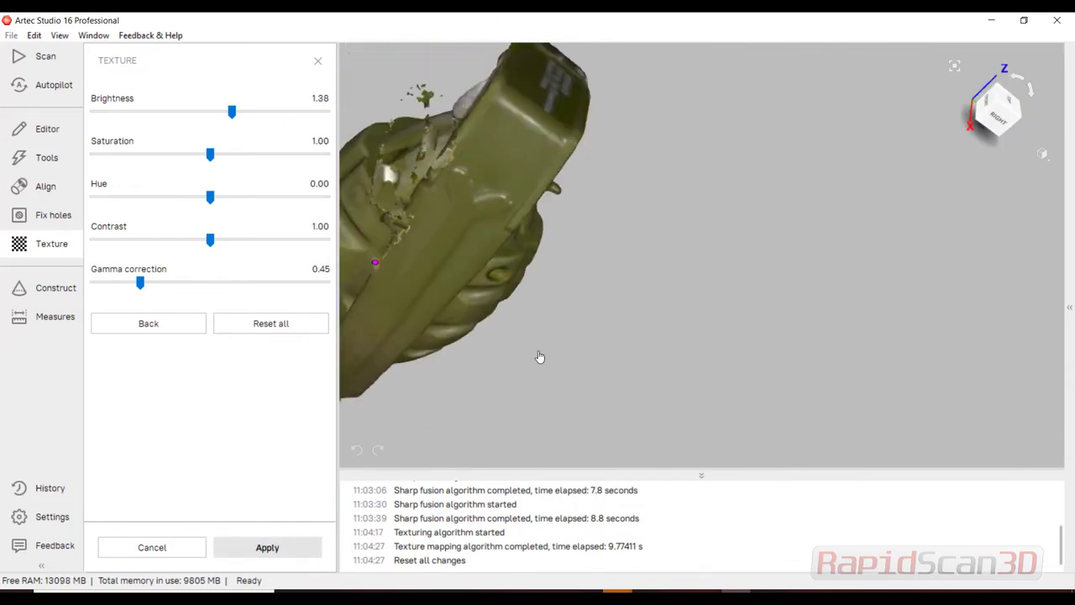
left_click(267, 547)
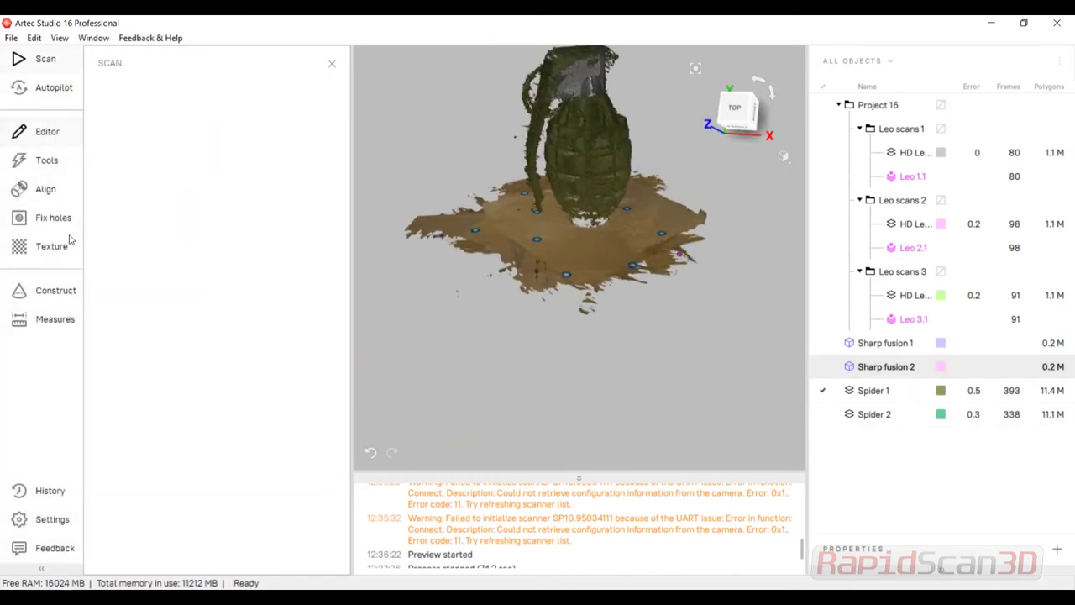
Erase the painted turntable bases from Spider 1 and Spider 2 in the Editor.
left_click(47, 131)
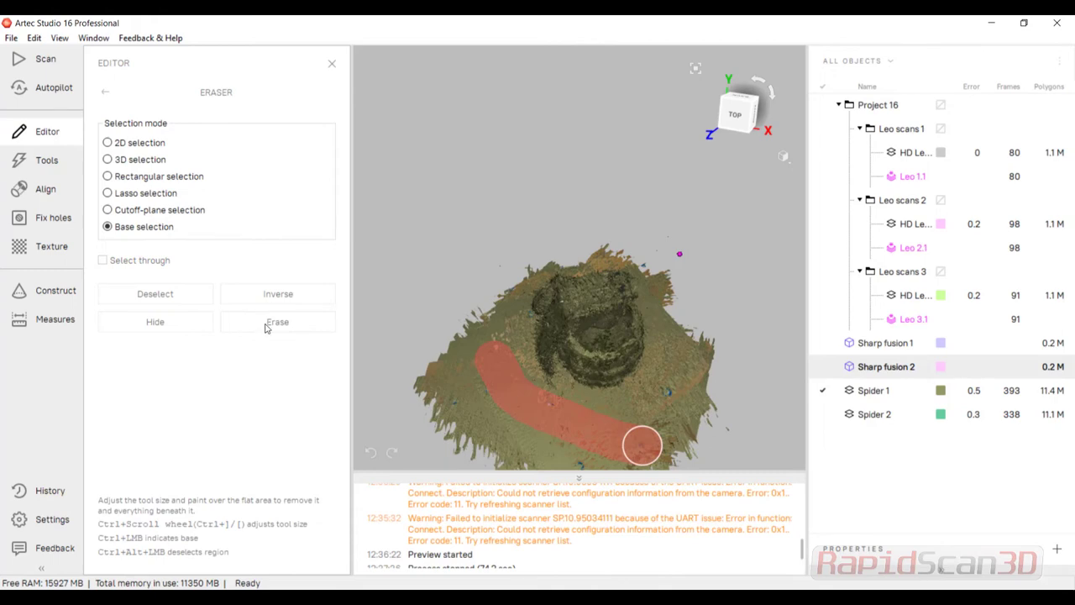
left_click(277, 322)
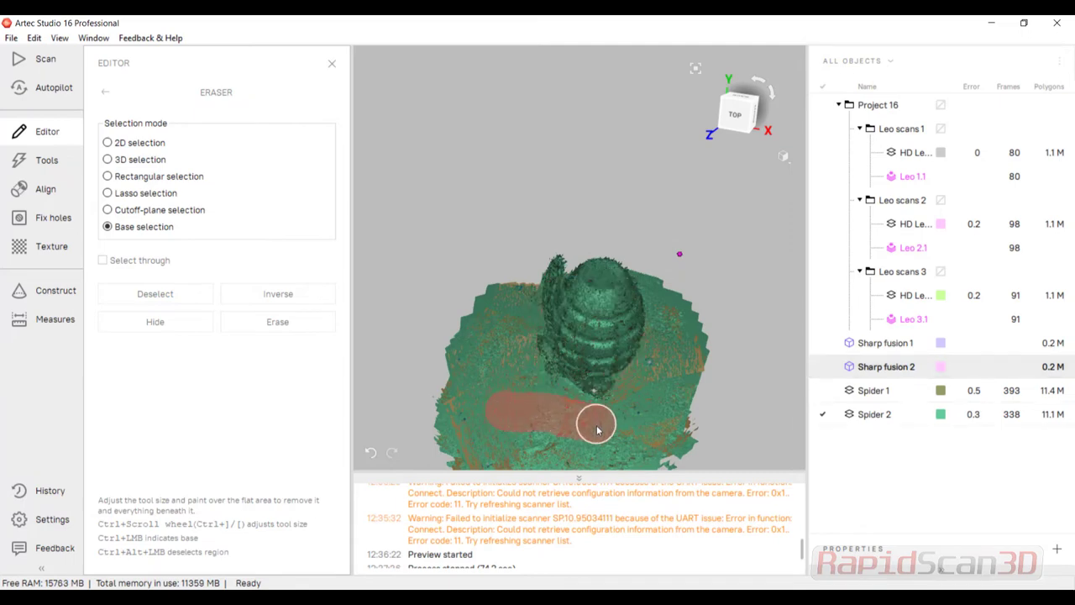
mouse_move(334, 338)
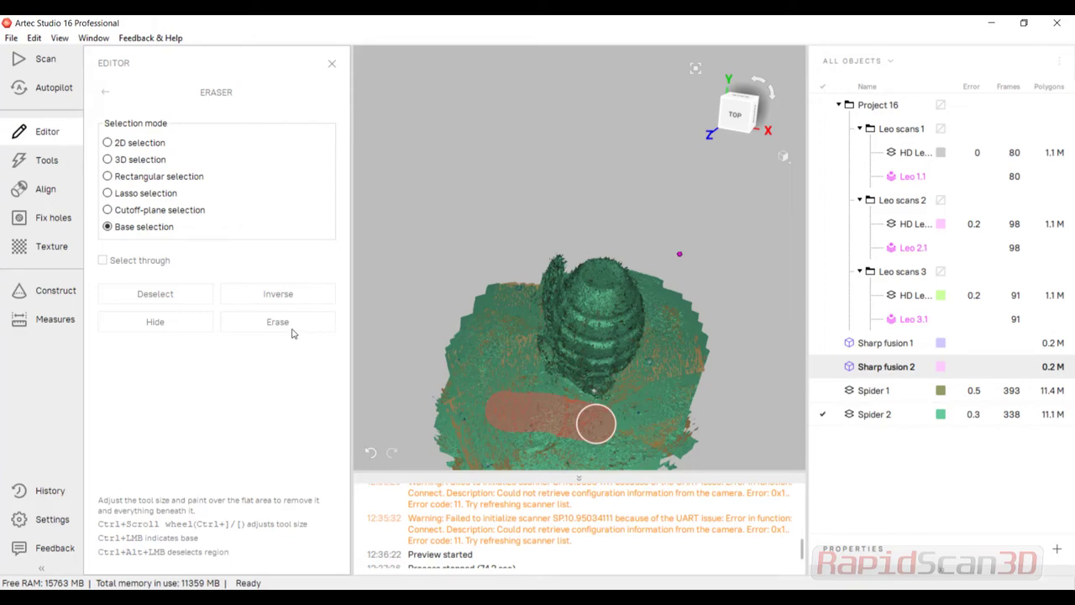
left_click(277, 322)
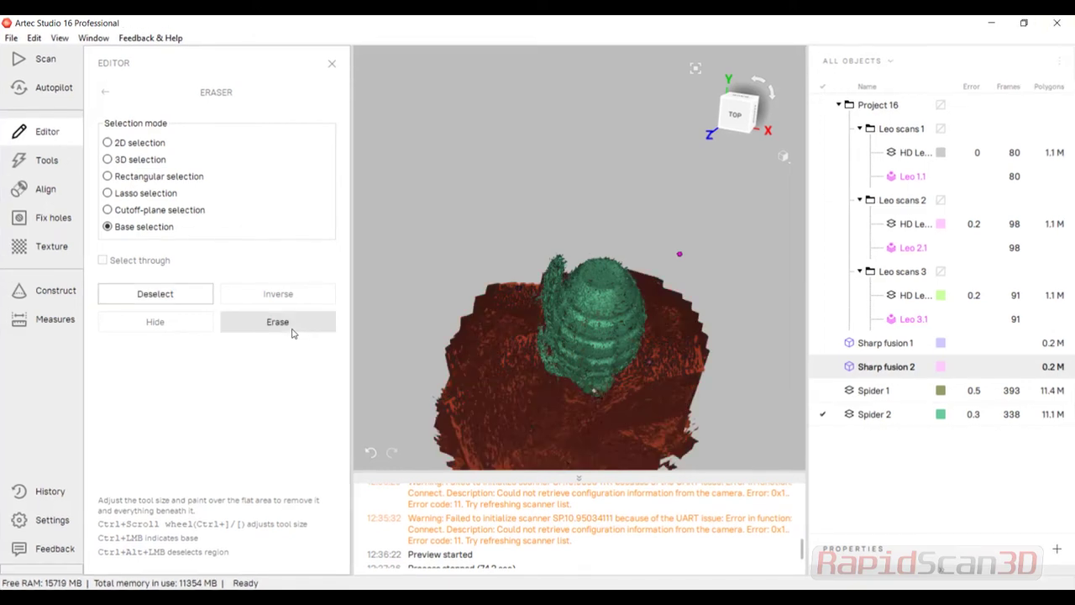
left_click(277, 322)
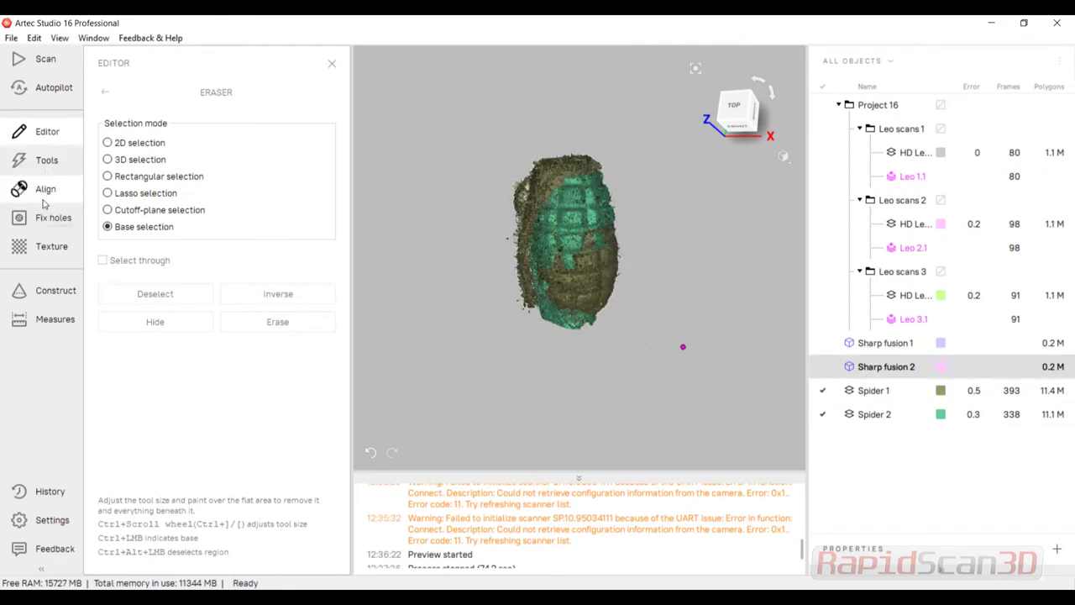
Run rigid auto-alignment of Spider 1 and Spider 2 in the Align workspace.
left_click(45, 188)
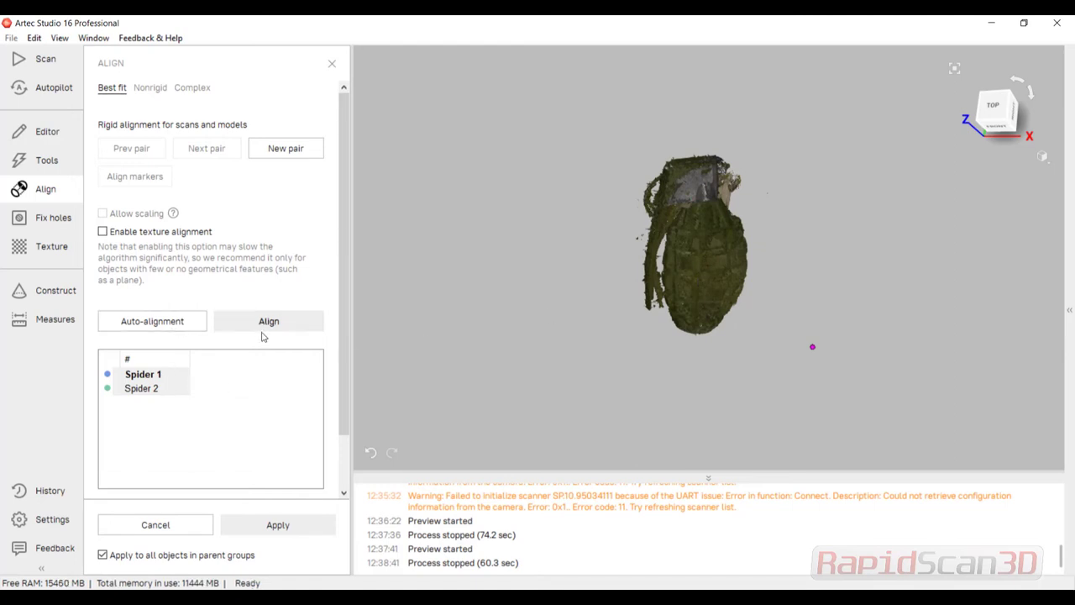
left_click(268, 321)
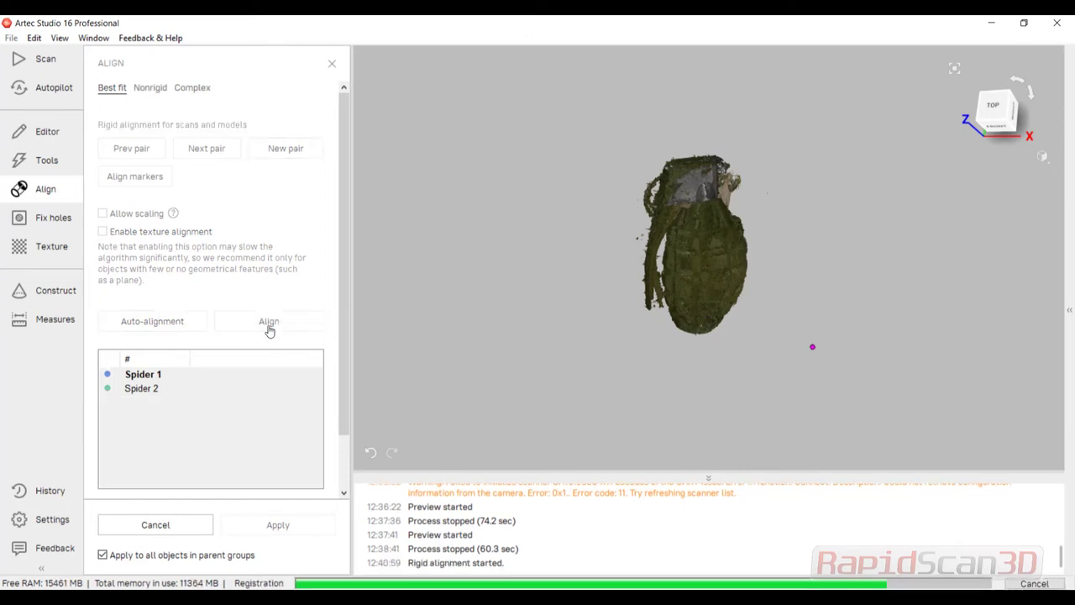
left_click(269, 321)
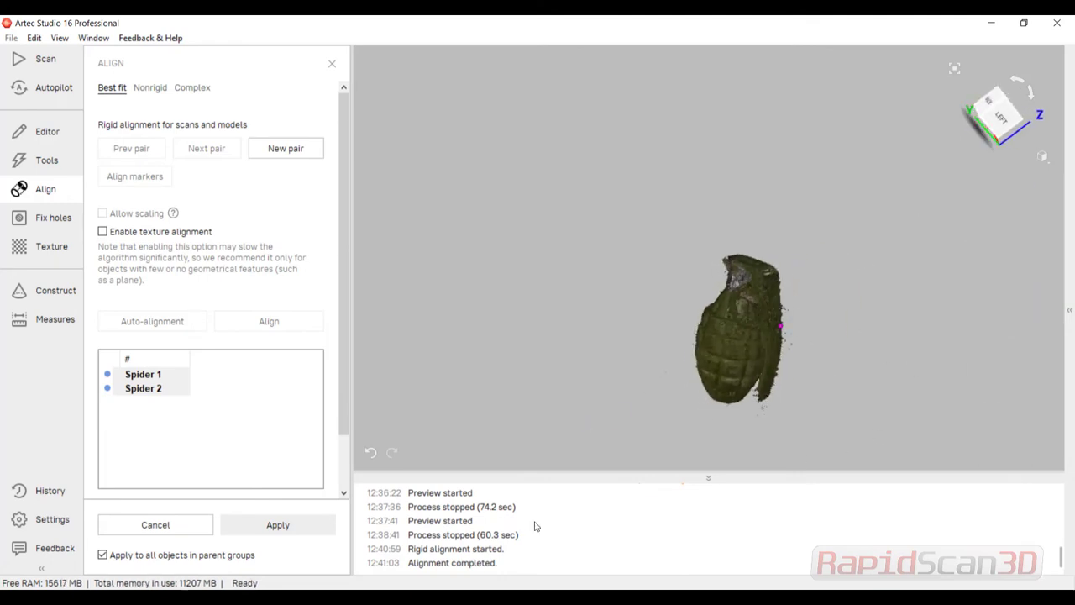
Apply the Spider scans' alignment and move on to the processing tools.
left_click(277, 524)
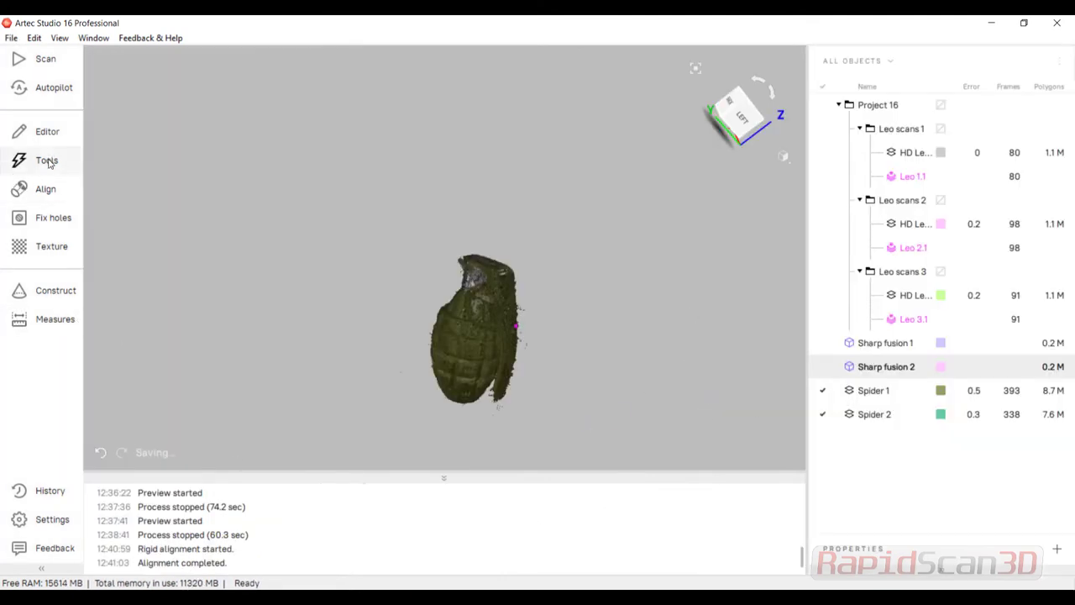
left_click(47, 161)
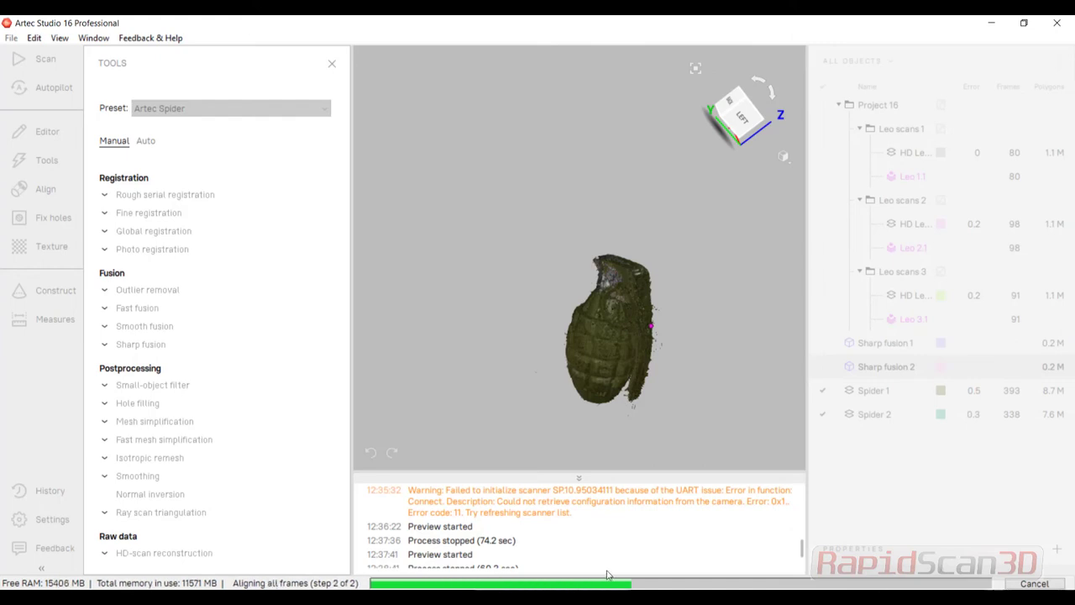
mouse_move(895, 480)
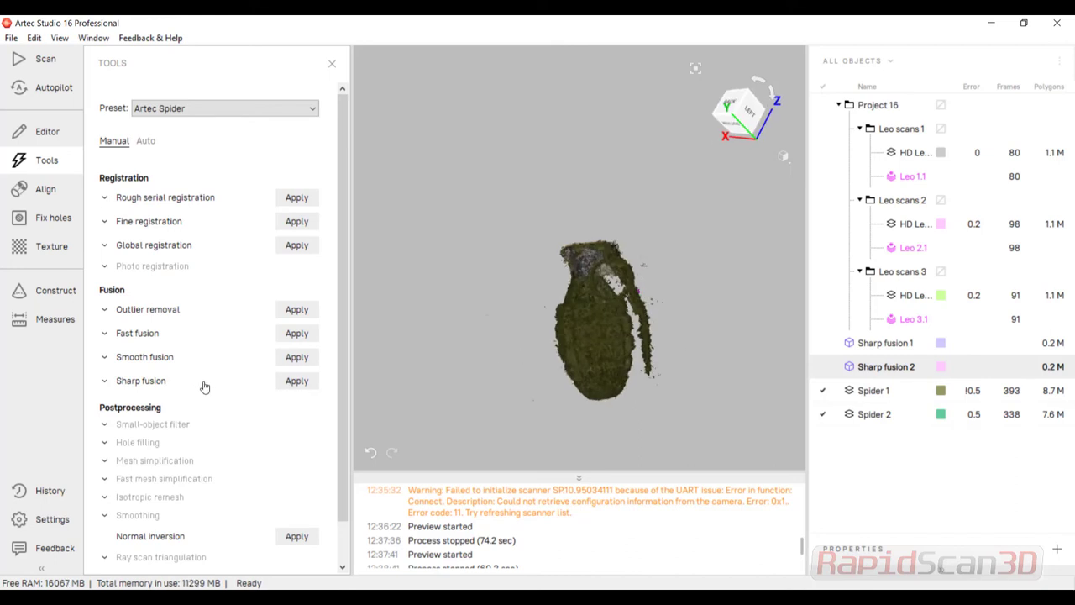
Start Sharp fusion on the registered Spider scans to produce Sharp fusion 3.
left_click(140, 379)
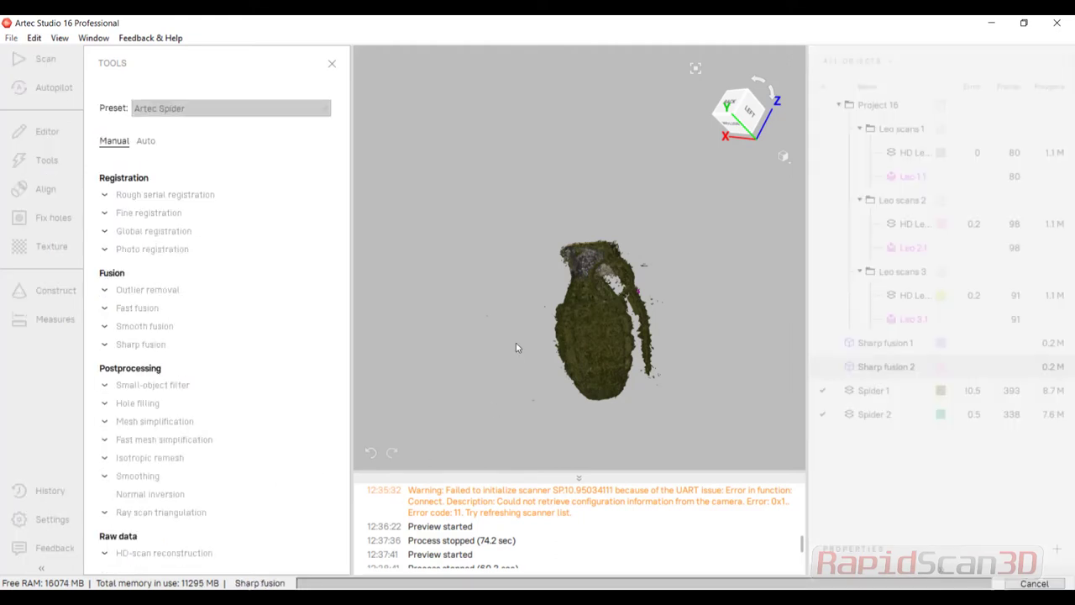
mouse_move(505, 346)
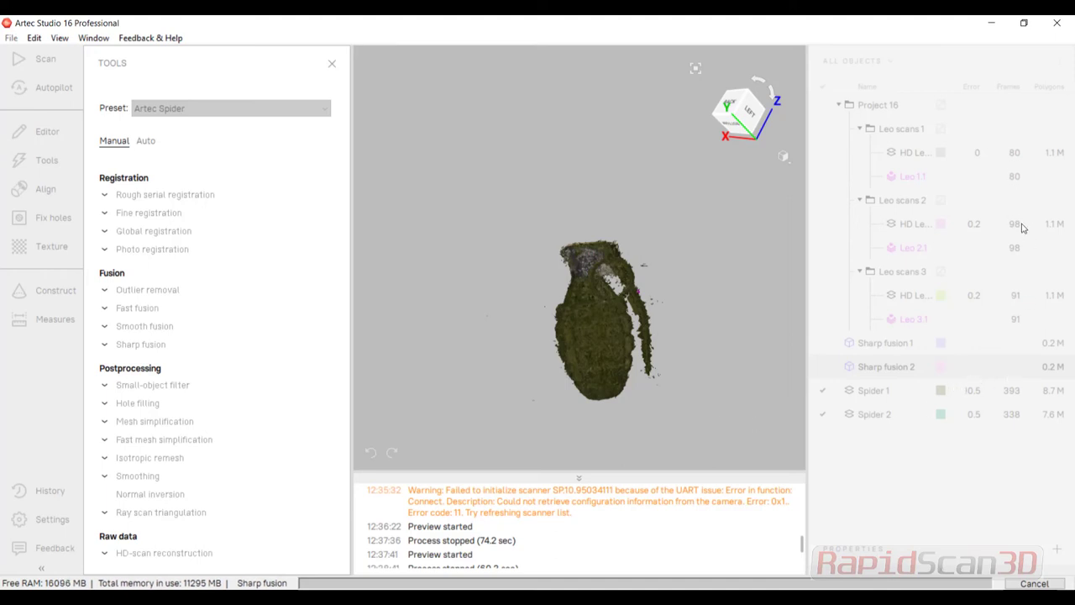
mouse_move(1017, 244)
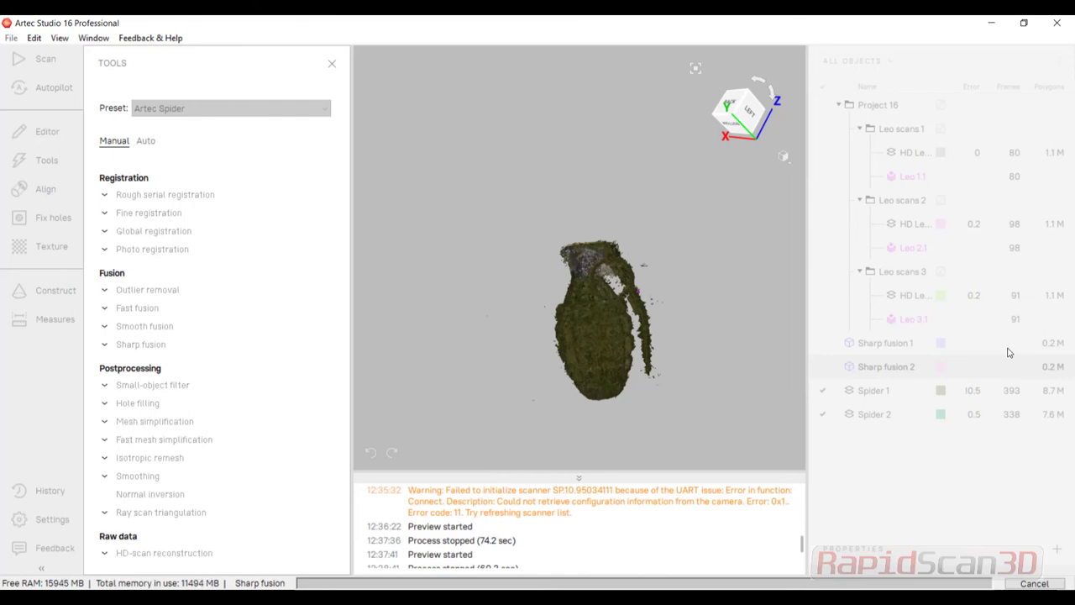
mouse_move(989, 338)
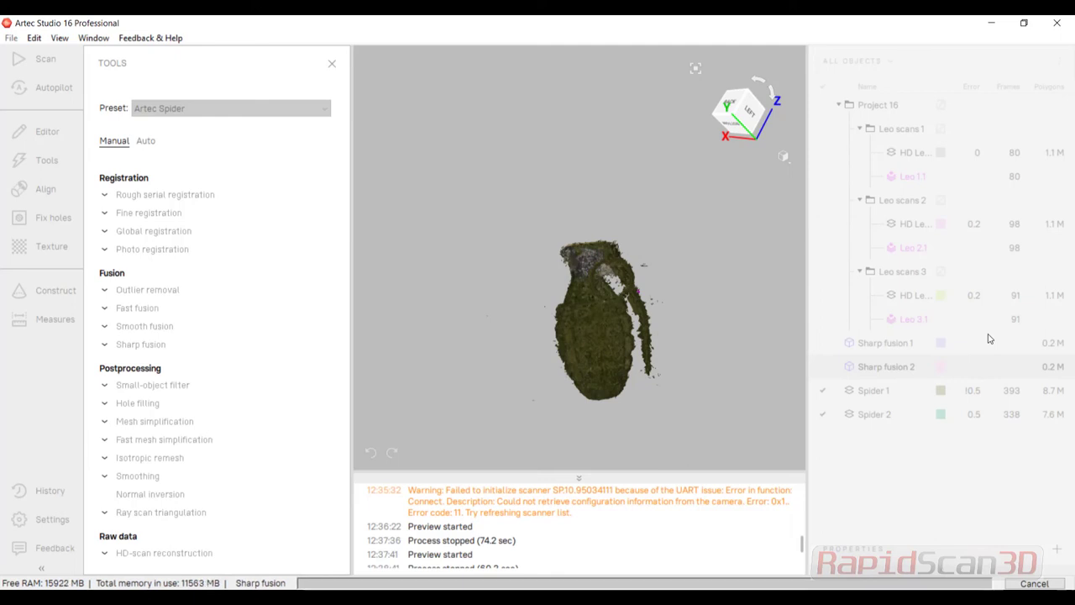
mouse_move(625, 417)
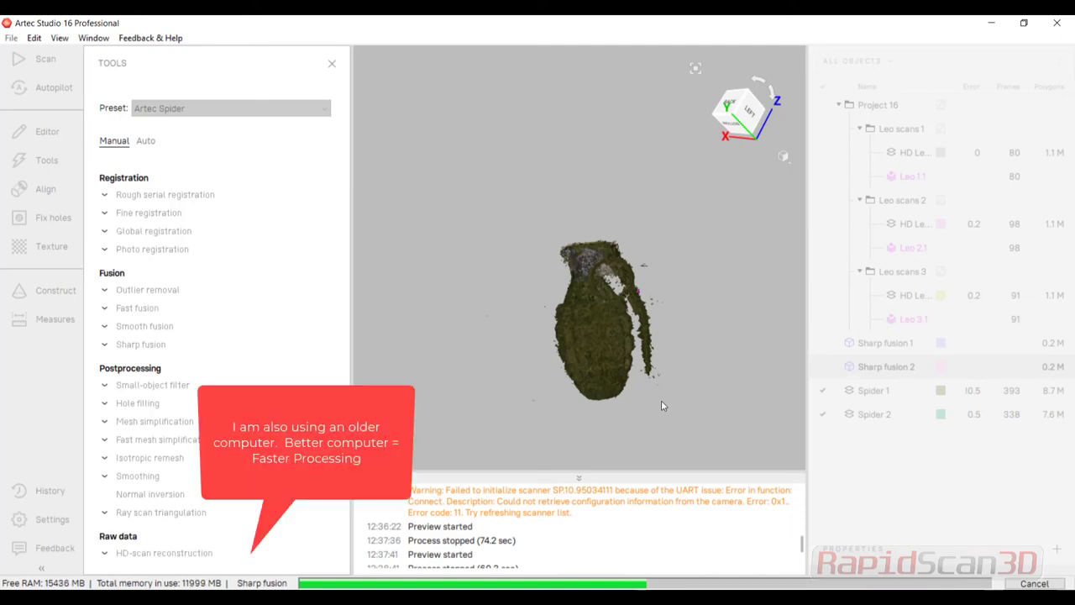
mouse_move(657, 395)
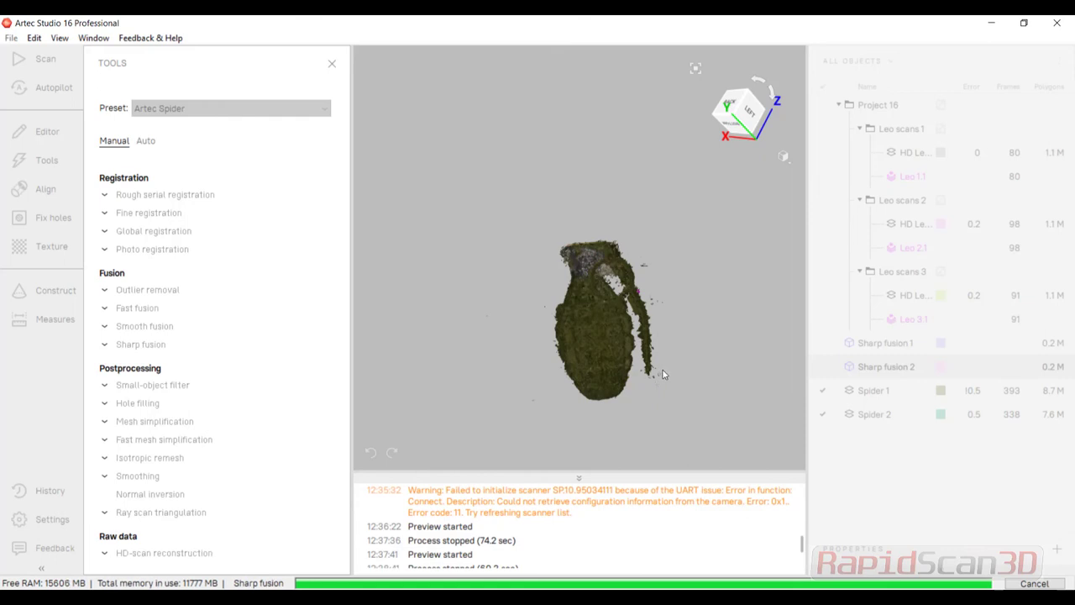
mouse_move(668, 370)
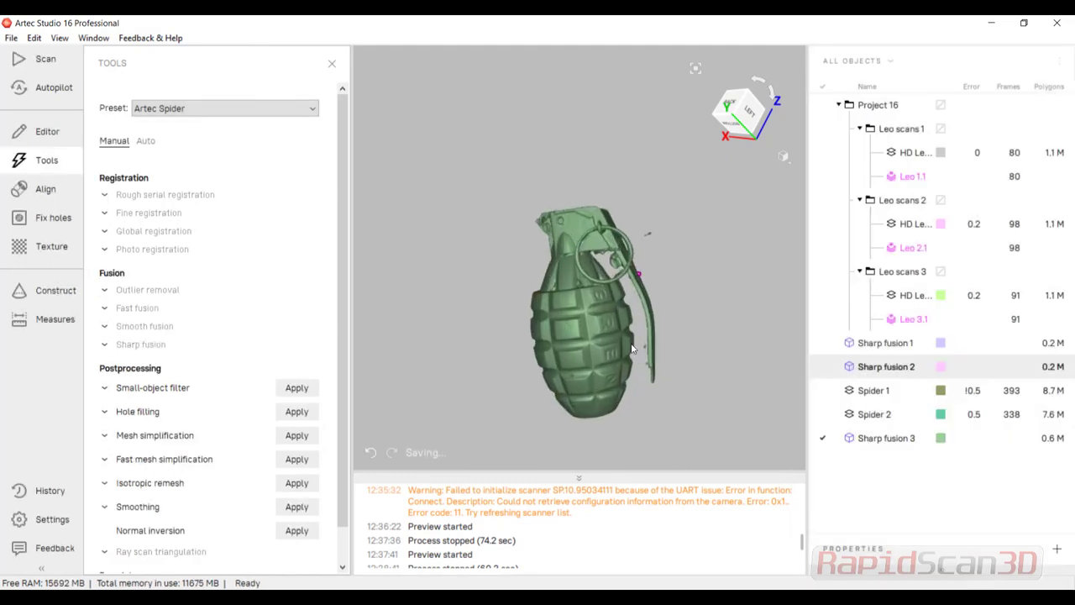
left_click_drag(630, 349, 697, 372)
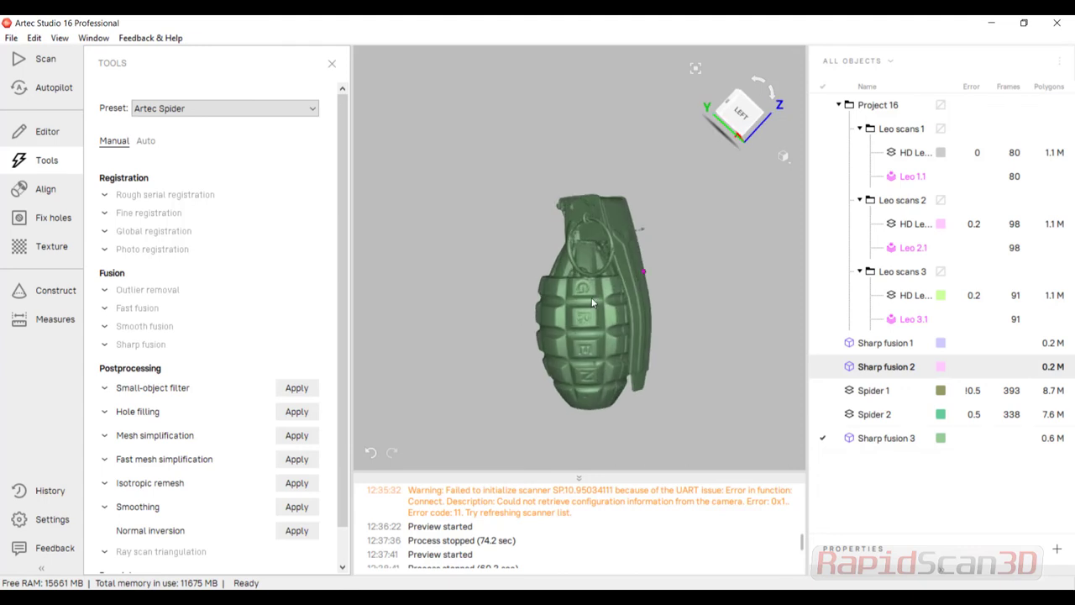
left_click_drag(592, 302, 613, 283)
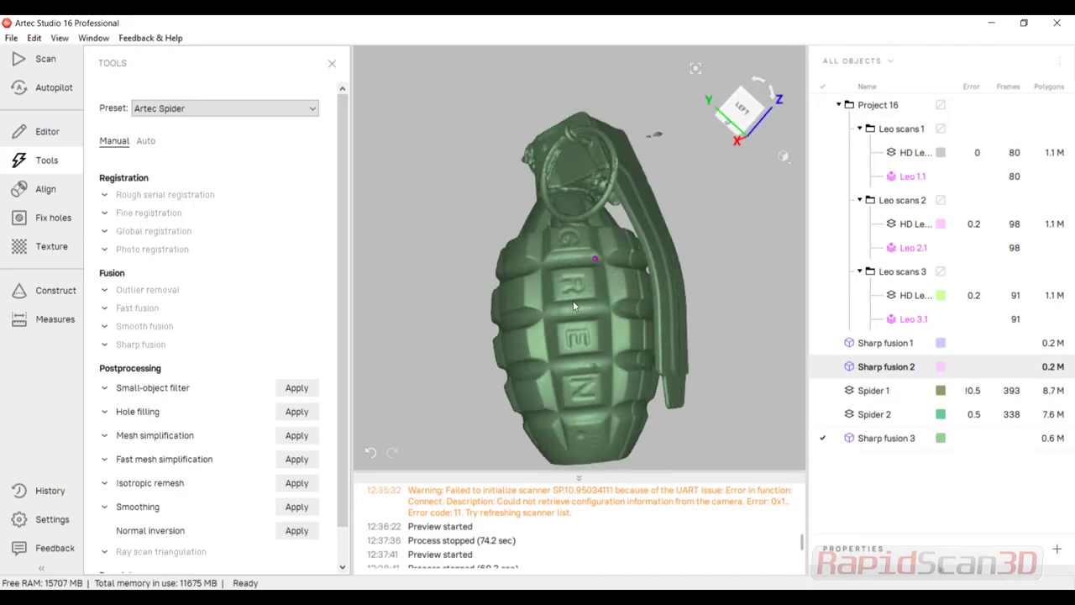
left_click_drag(575, 306, 449, 330)
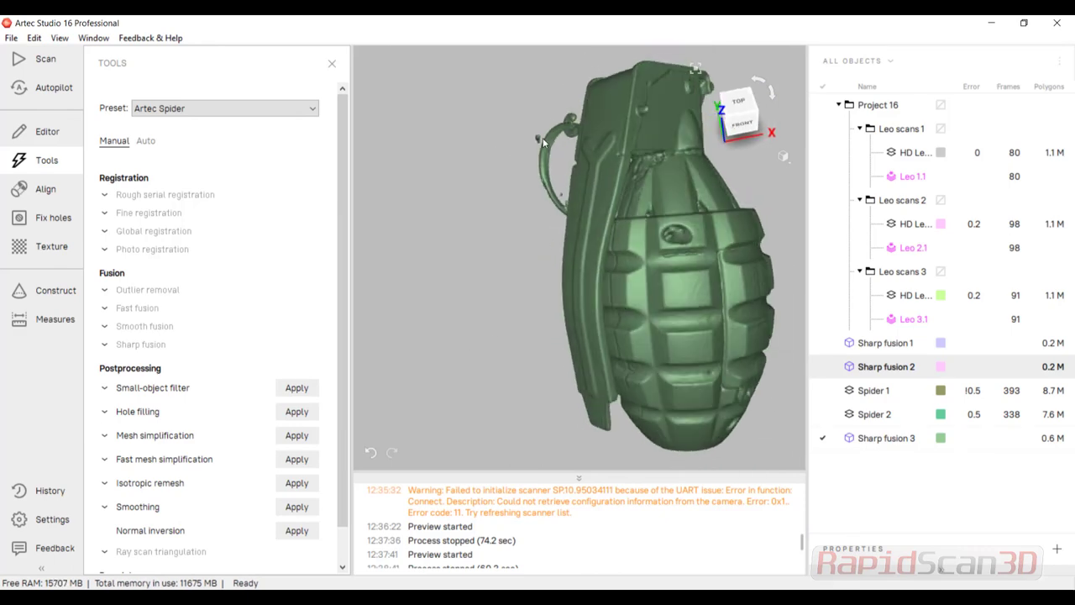
left_click(296, 387)
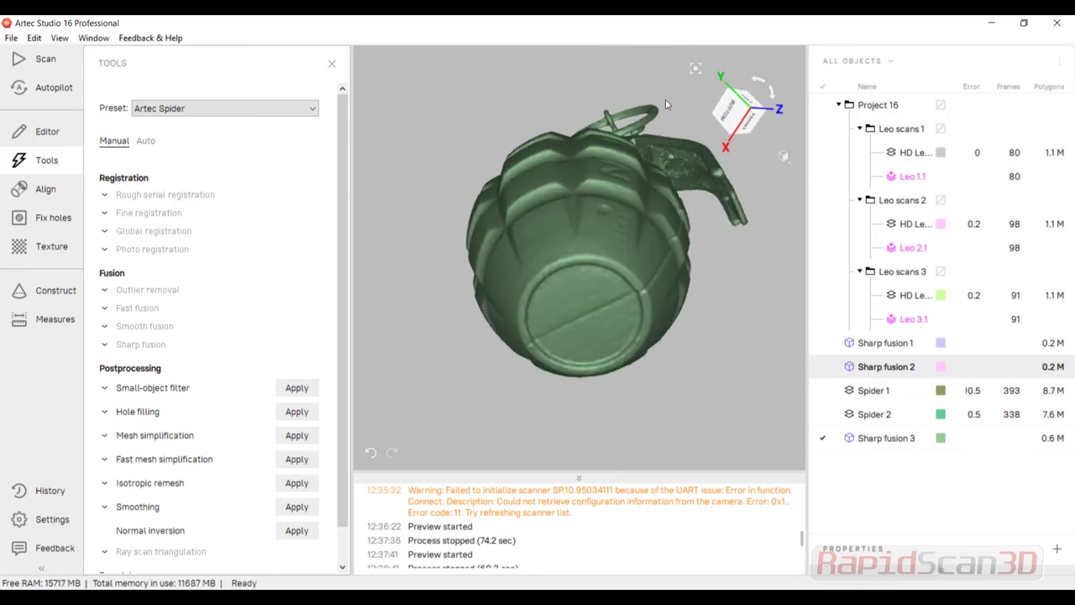
left_click_drag(666, 104, 587, 353)
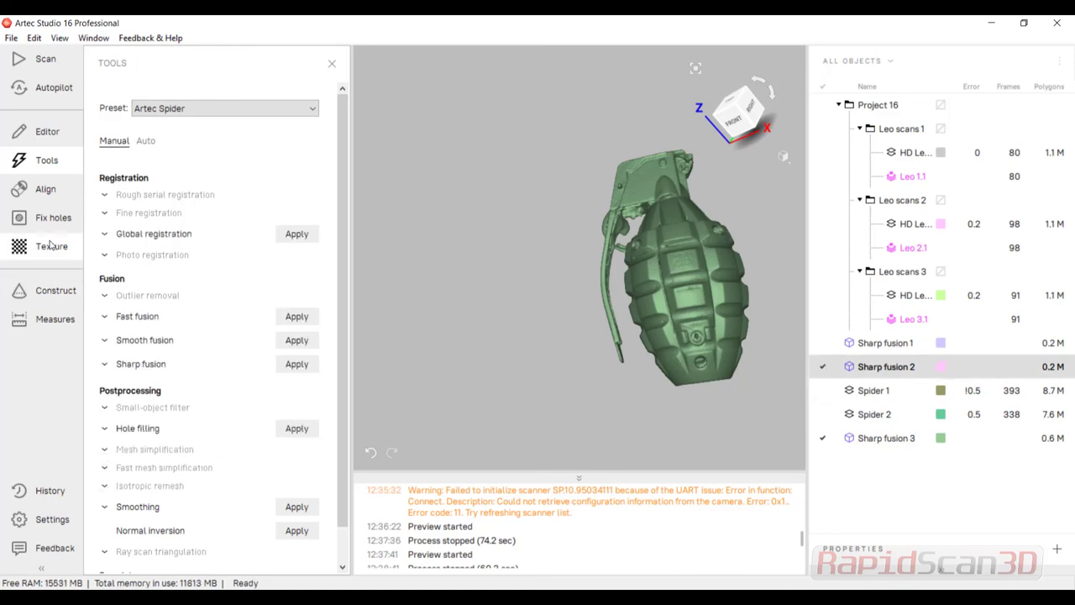
Open Align with Sharp fusion 2 and Sharp fusion 3, then cancel without aligning.
left_click(45, 188)
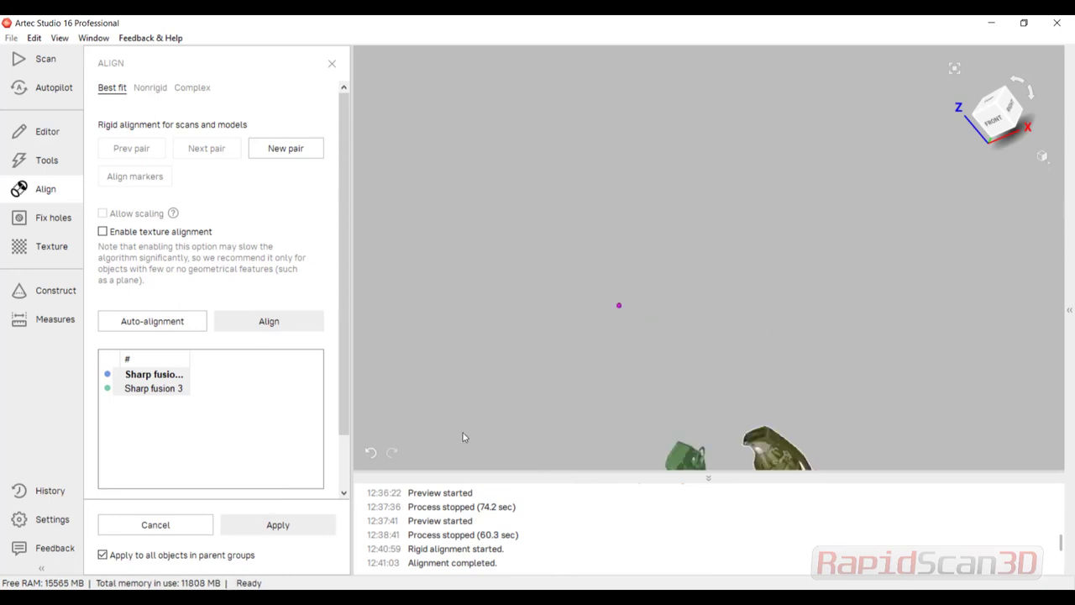
left_click(278, 524)
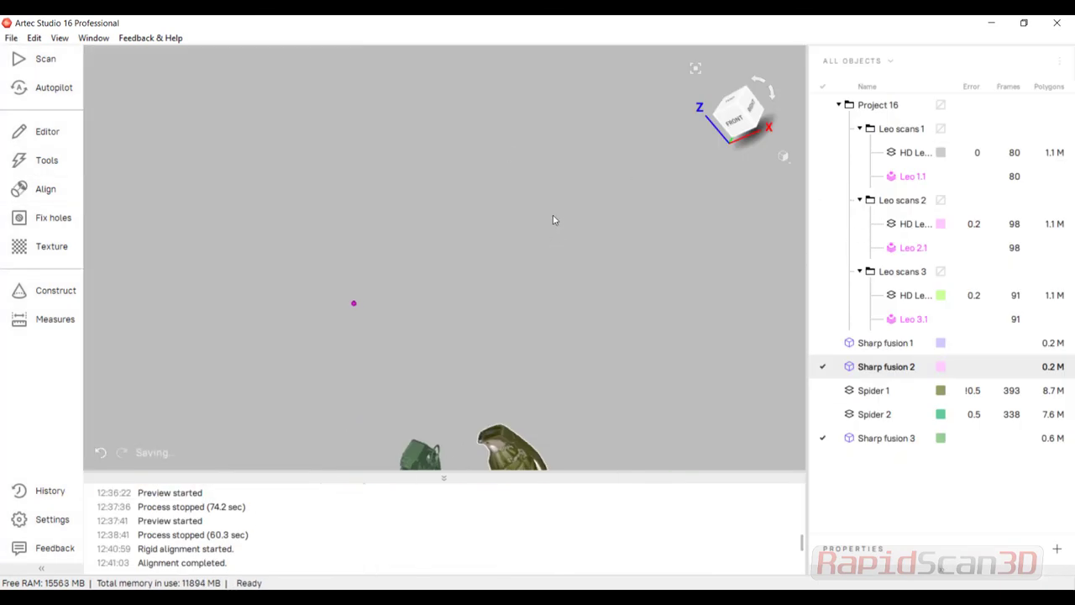
Set the scene Color mode to Surface color to show pink and green meshes.
left_click(781, 156)
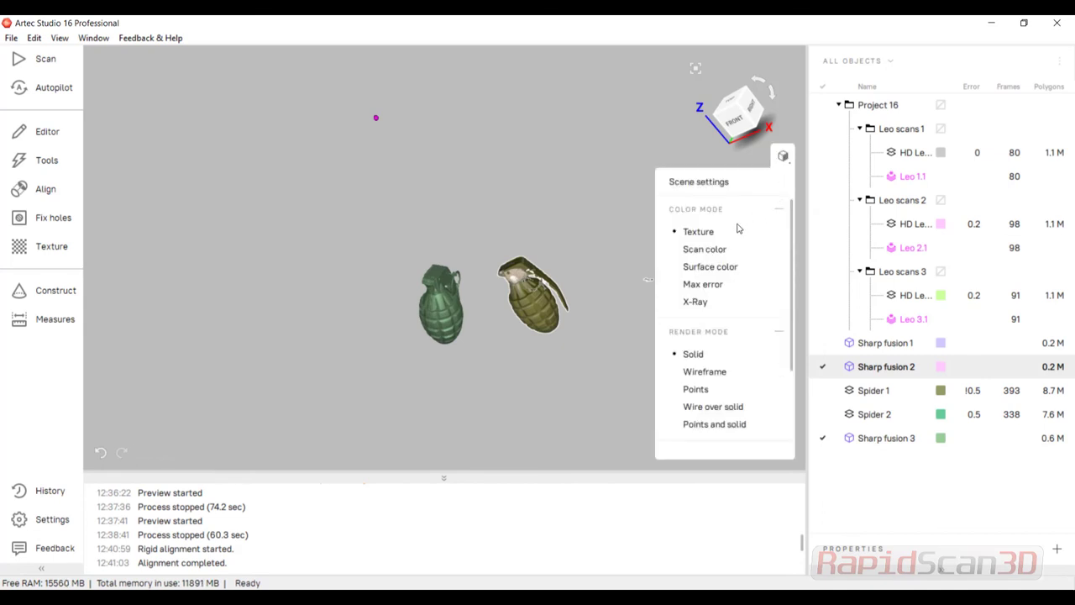
left_click(704, 248)
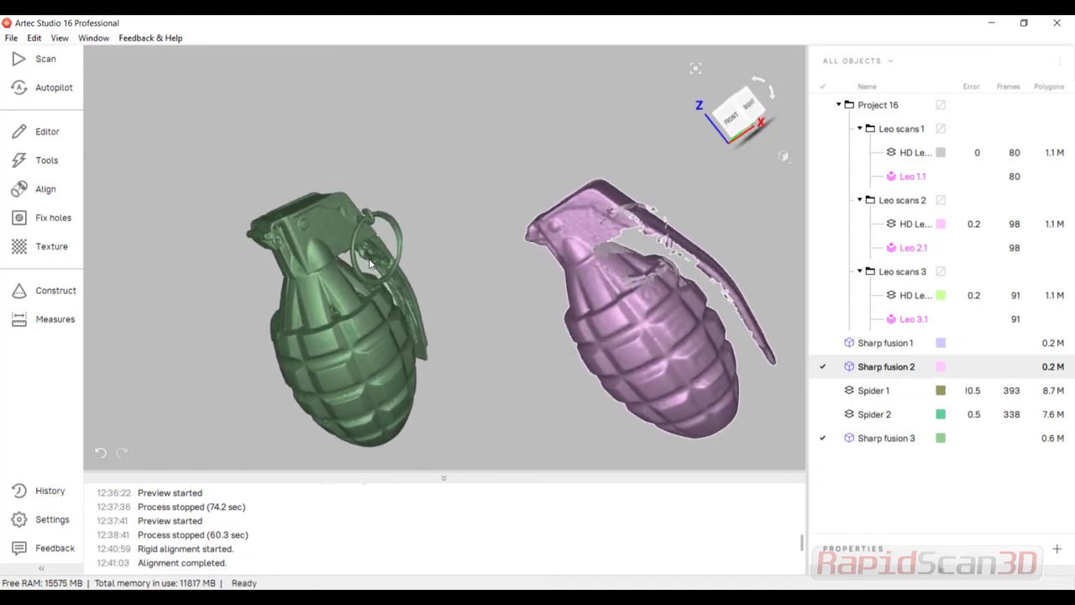
left_click_drag(370, 260, 391, 281)
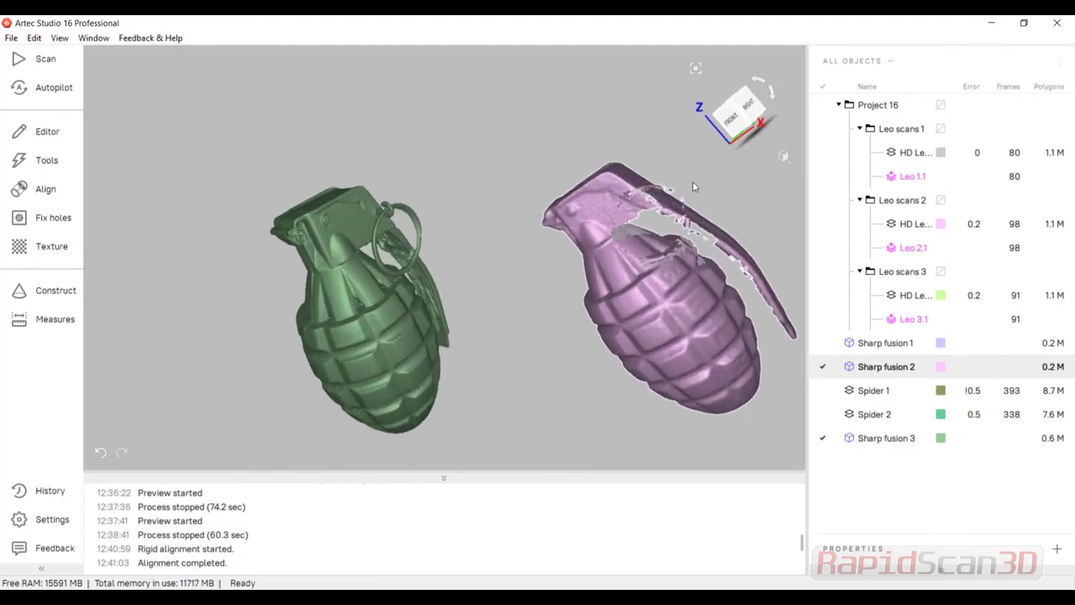
mouse_move(454, 323)
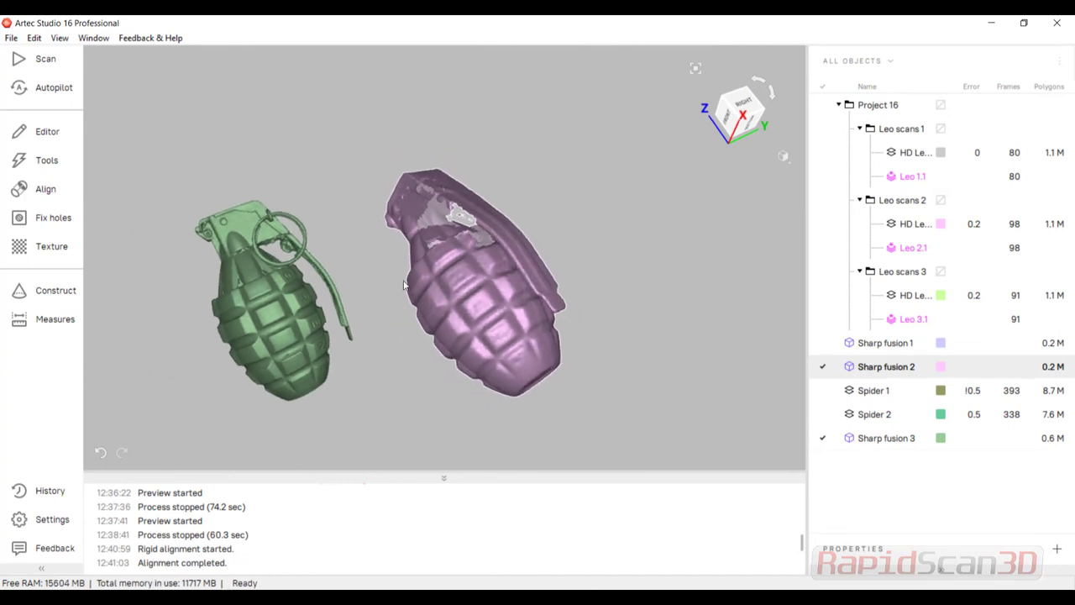
left_click_drag(403, 284, 516, 308)
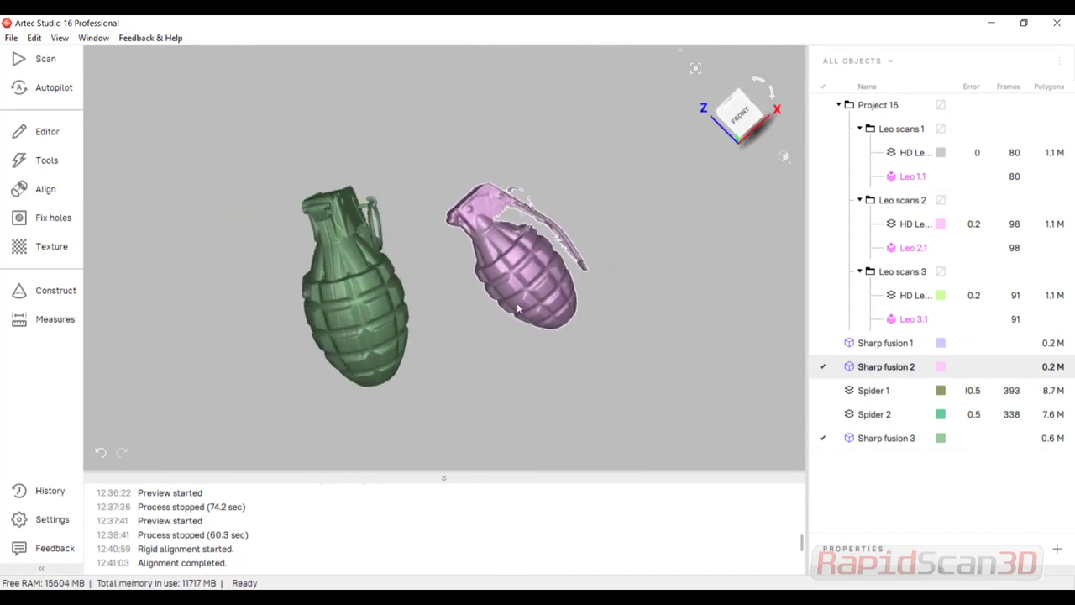
left_click_drag(517, 311, 525, 286)
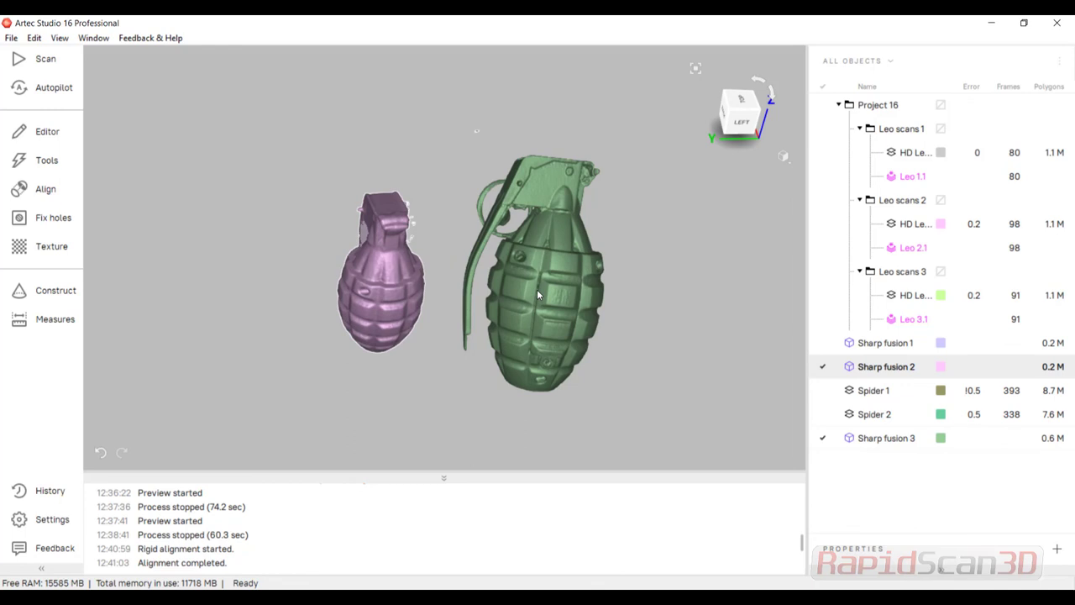
mouse_move(531, 295)
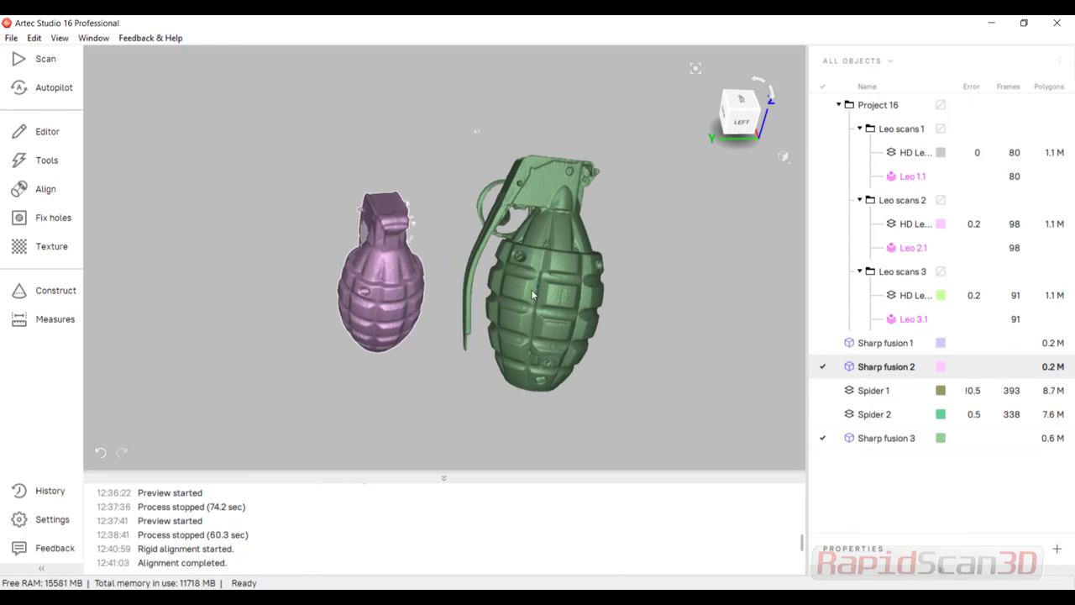